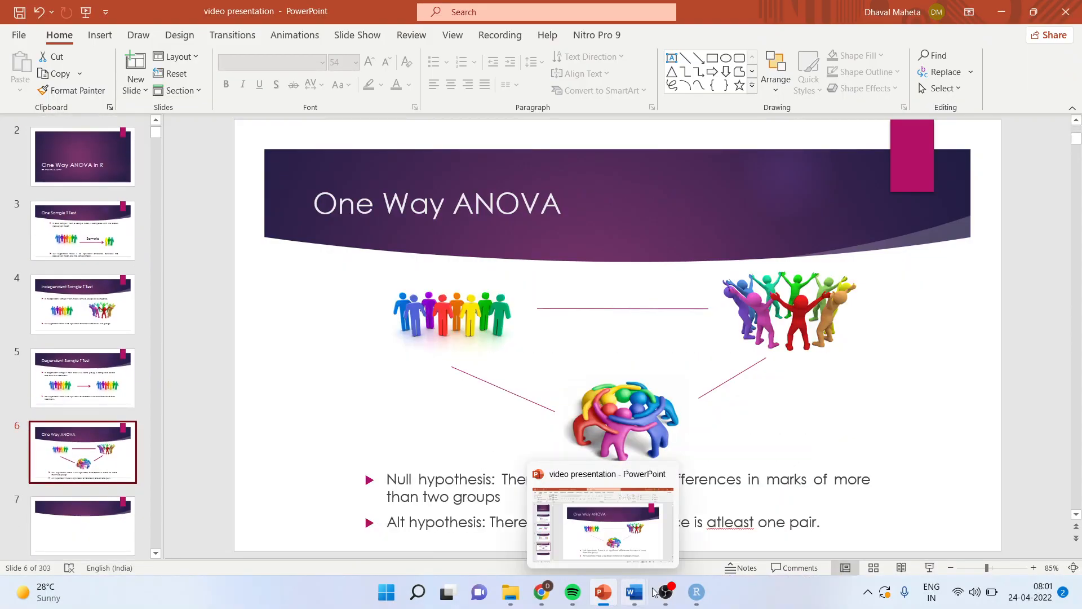
- Switch from the PowerPoint slides to the open ANOVA script in RStudio
left_click(695, 592)
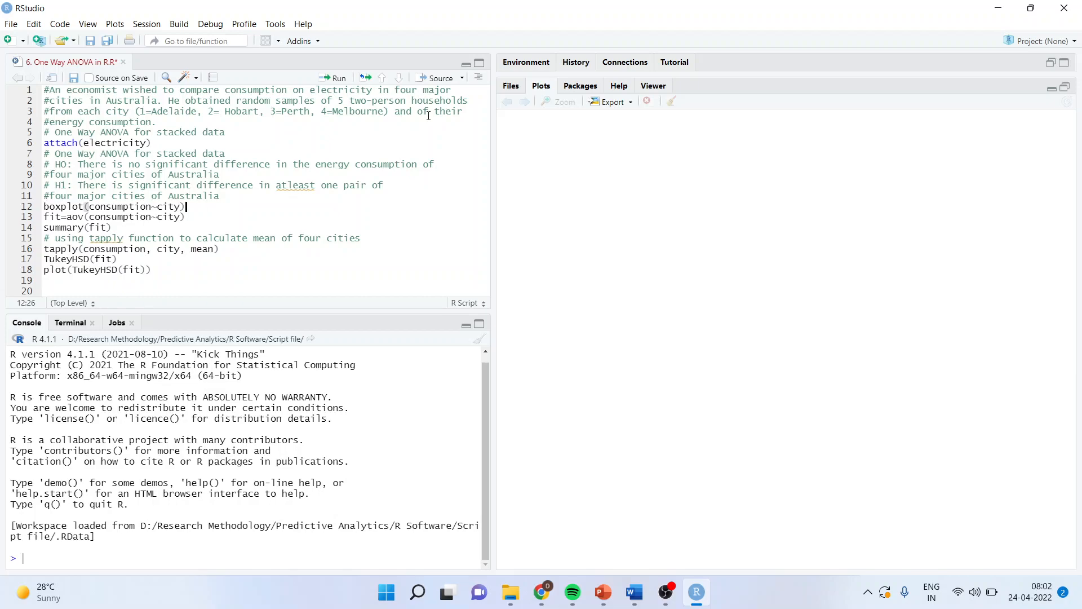
mouse_move(270, 131)
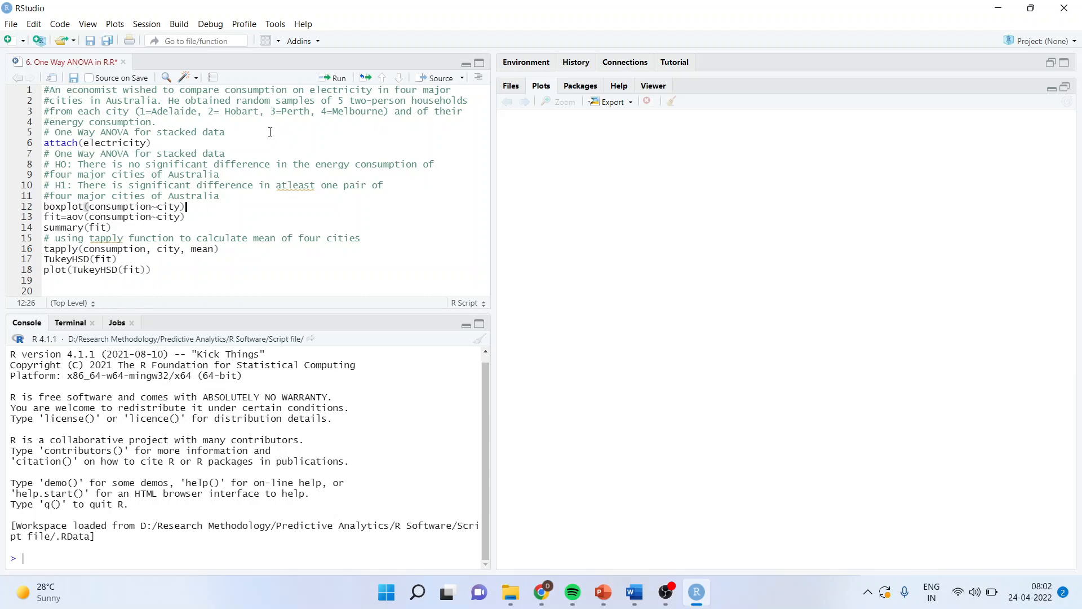
mouse_move(395, 125)
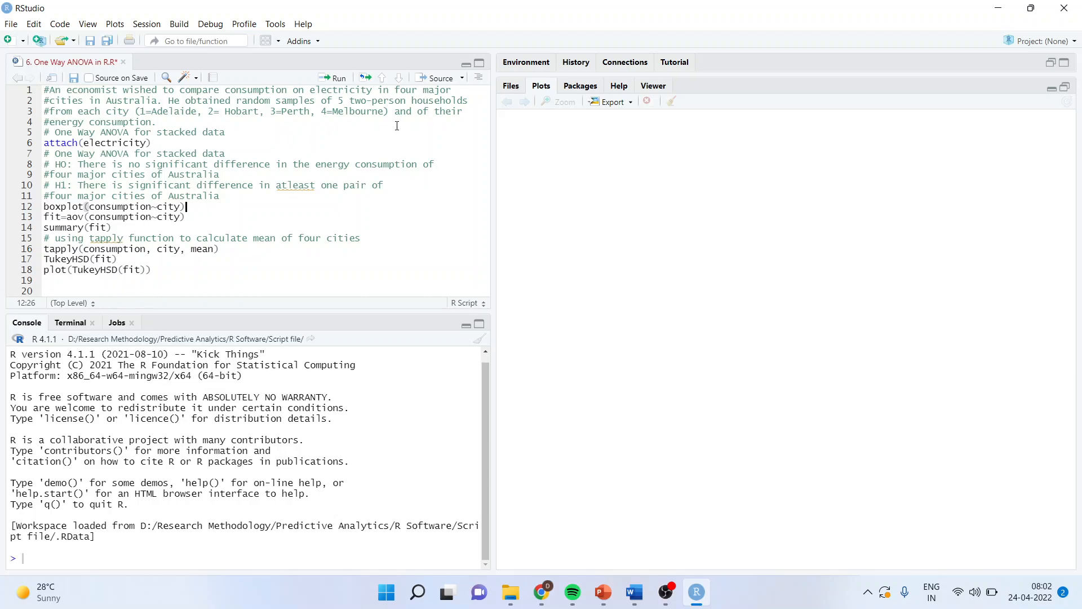
mouse_move(389, 127)
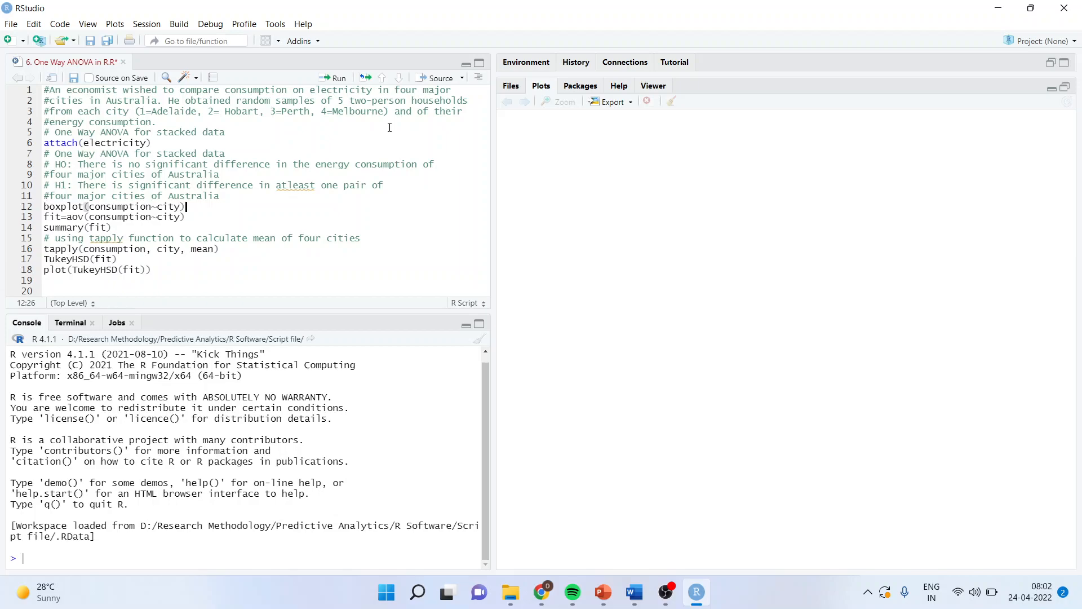
mouse_move(560, 79)
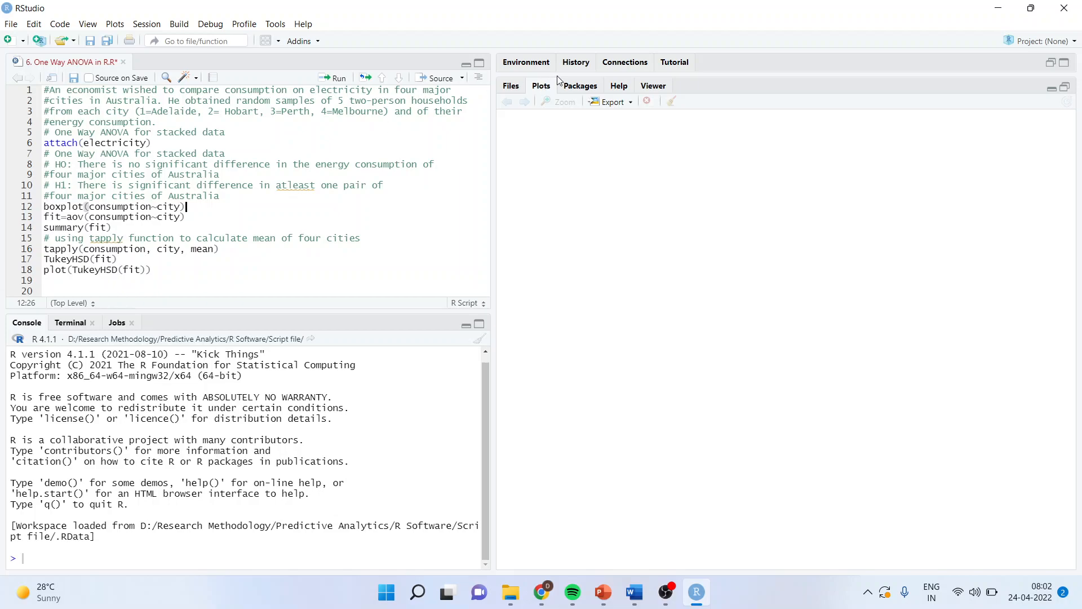
- Clear the workspace objects and start an Excel import, browsing for the file
left_click(526, 62)
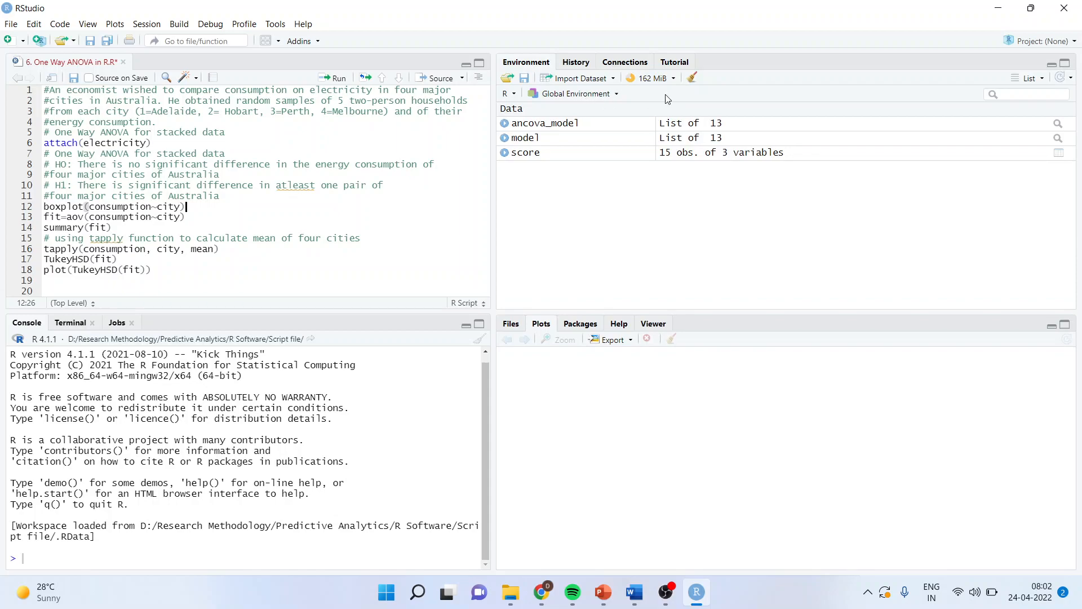
left_click(692, 78)
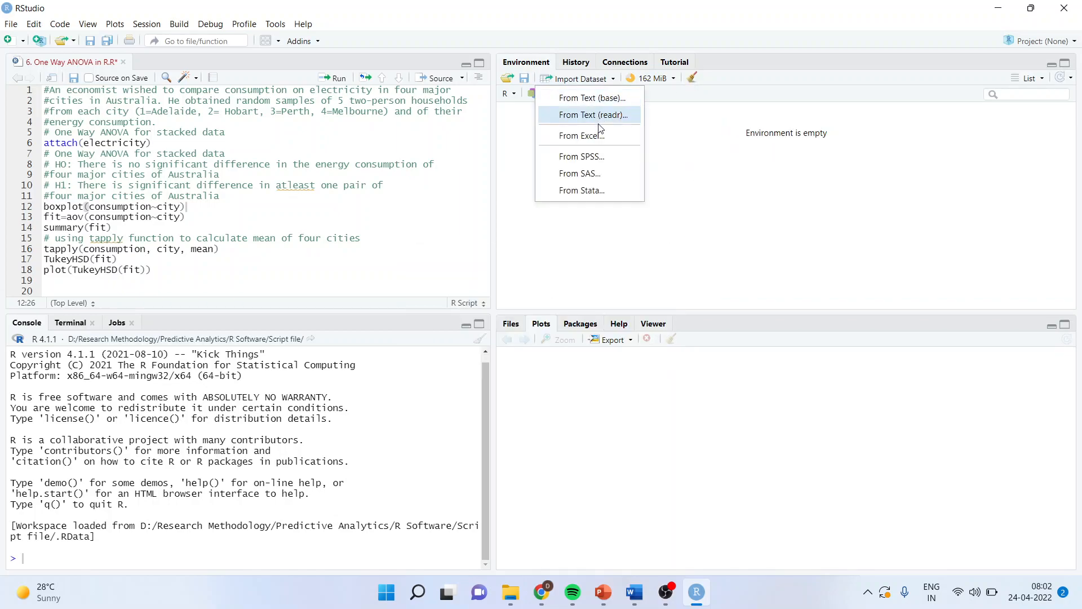
mouse_move(590, 136)
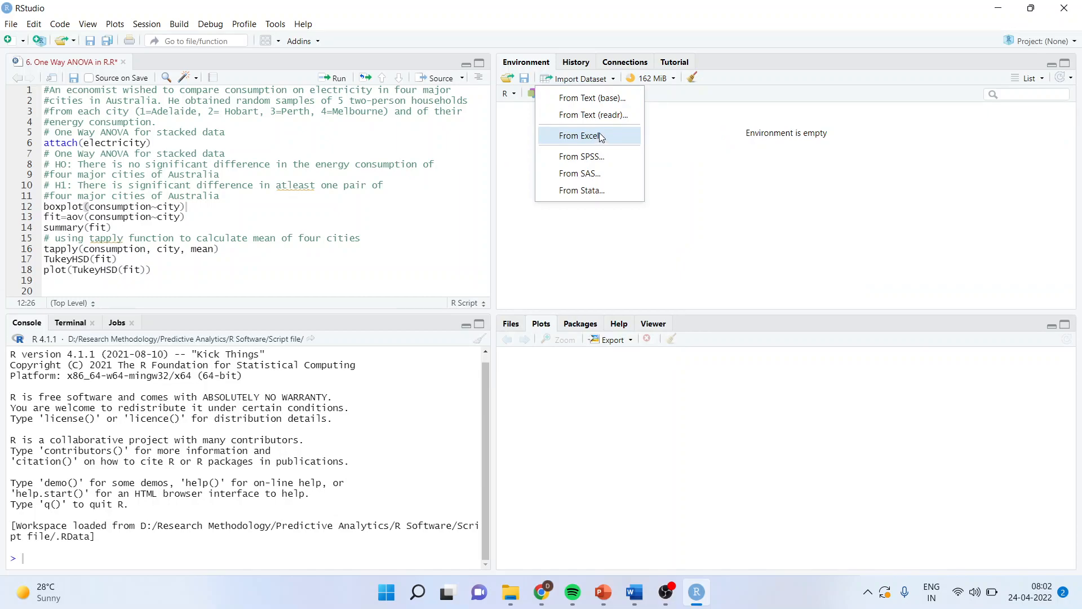
left_click(582, 136)
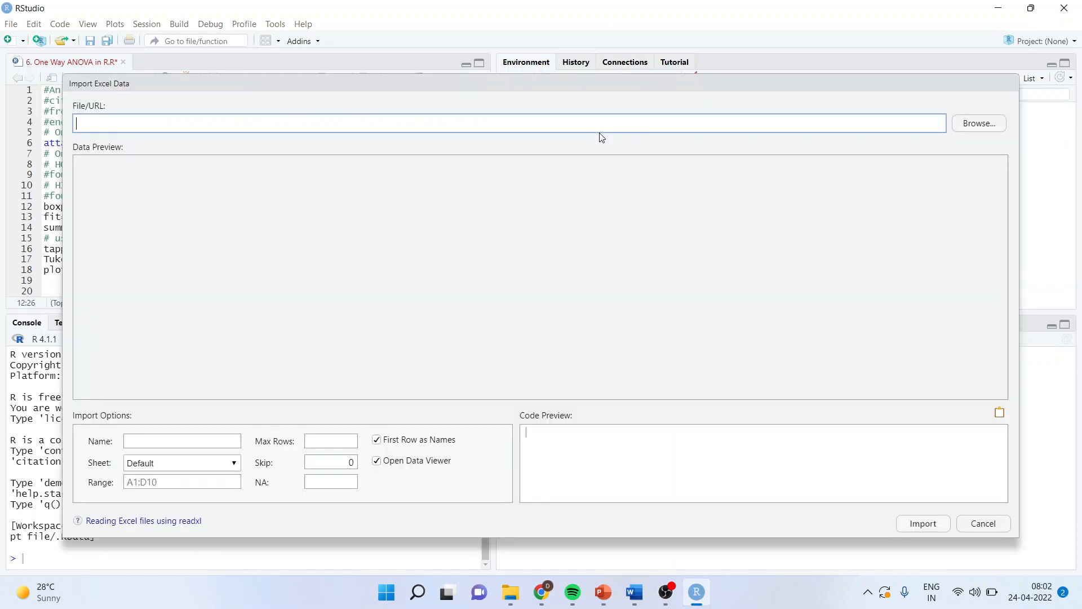
left_click(977, 122)
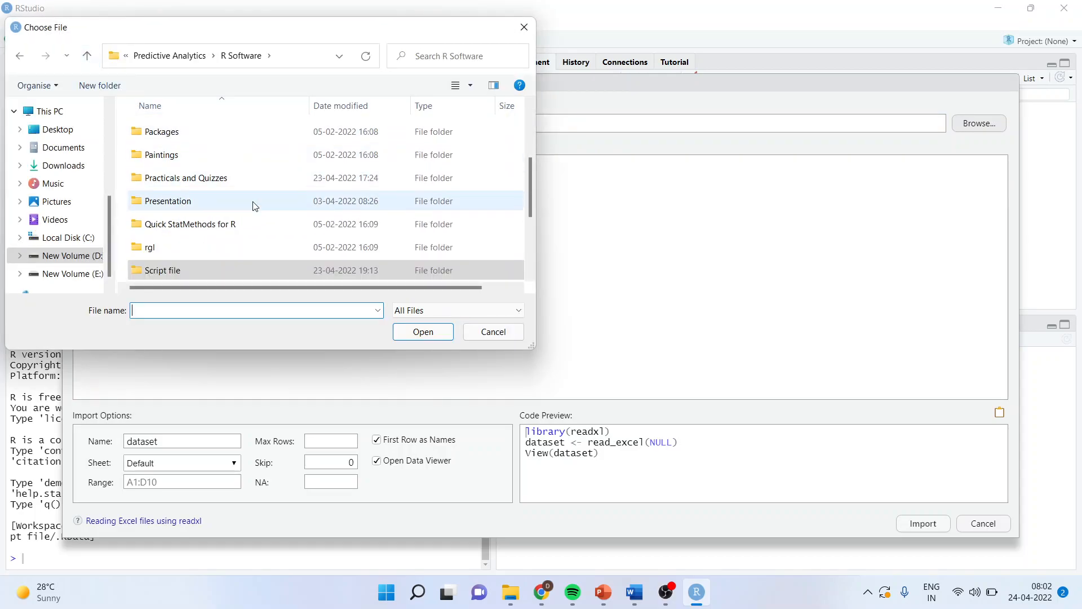
- Import Data/electricity.xlsx with the Default sheet as the electricity dataset
scroll("up", 3)
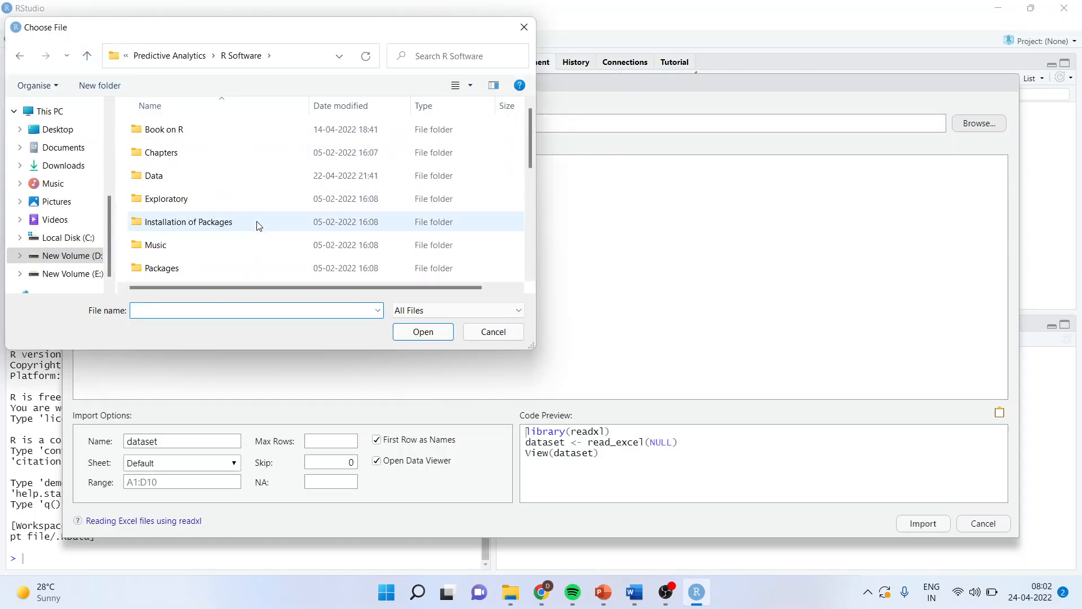
double_click(151, 175)
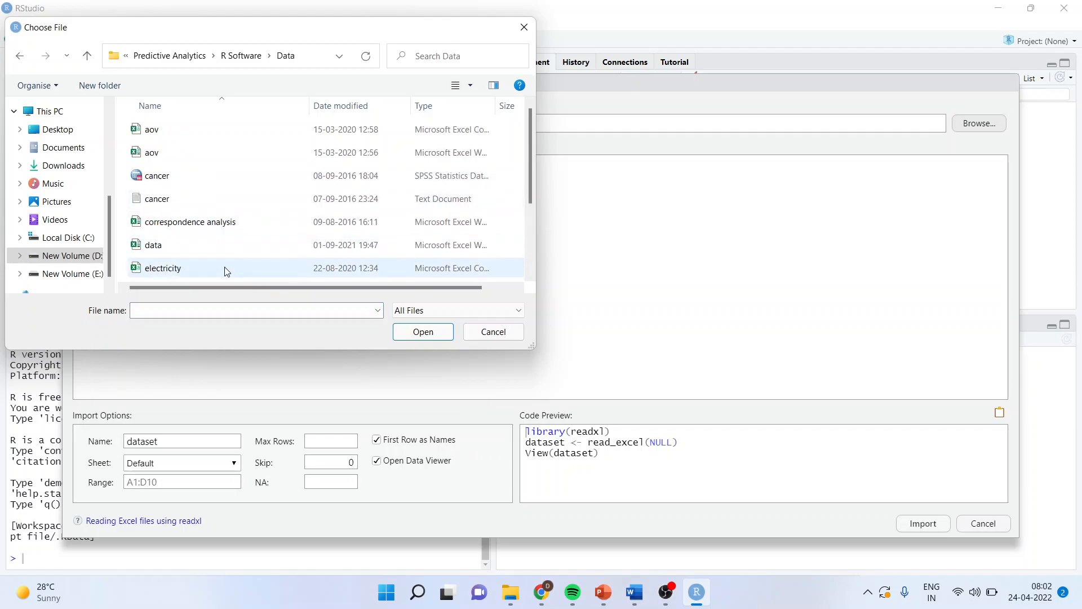
scroll("down", 3)
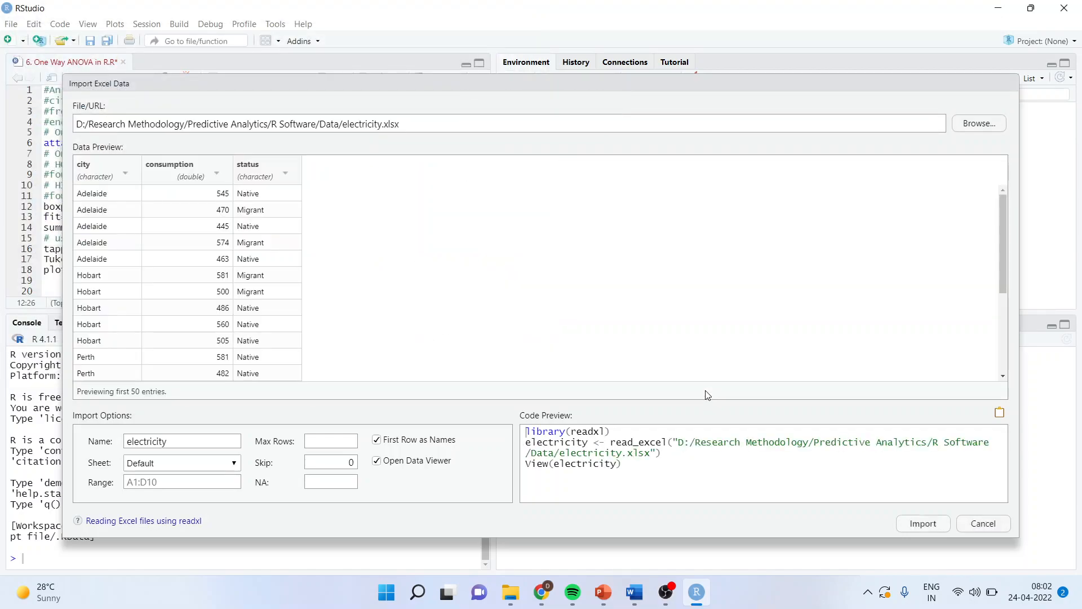
mouse_move(143, 353)
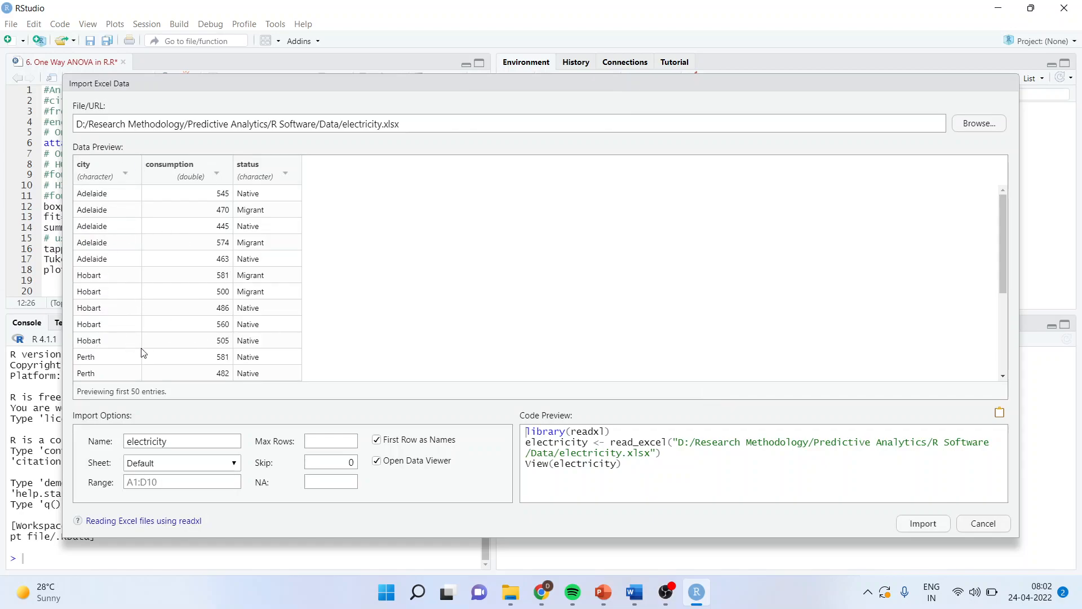
mouse_move(187, 457)
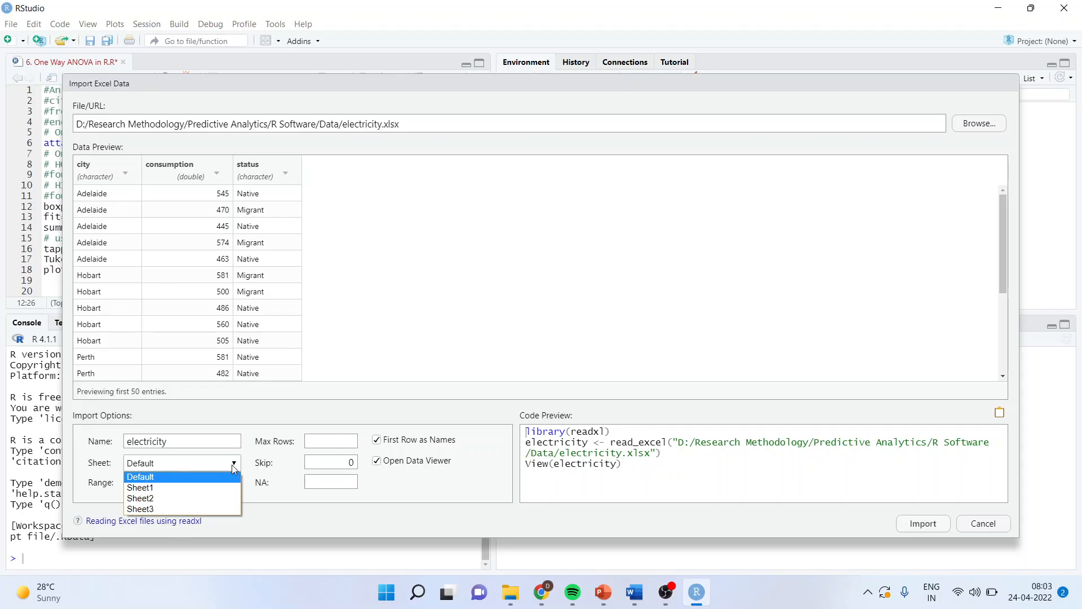
left_click(140, 476)
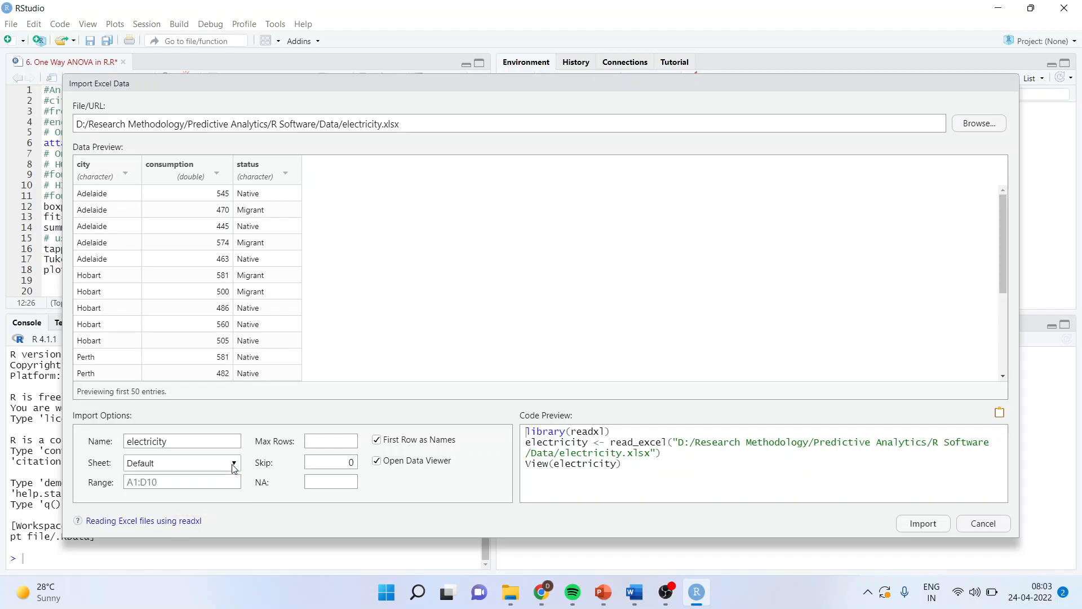
mouse_move(188, 481)
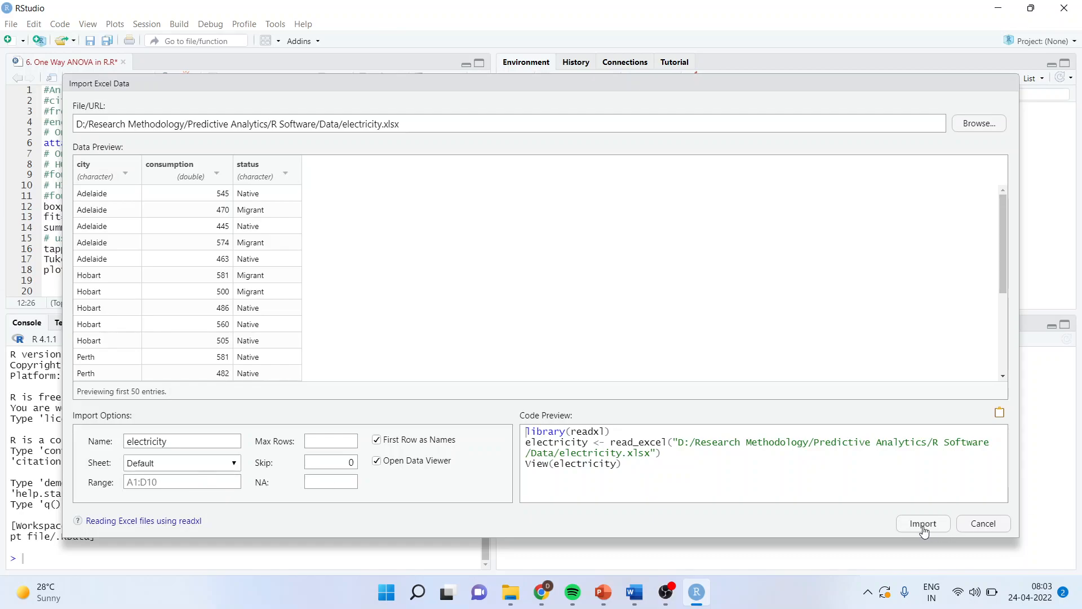
left_click(924, 523)
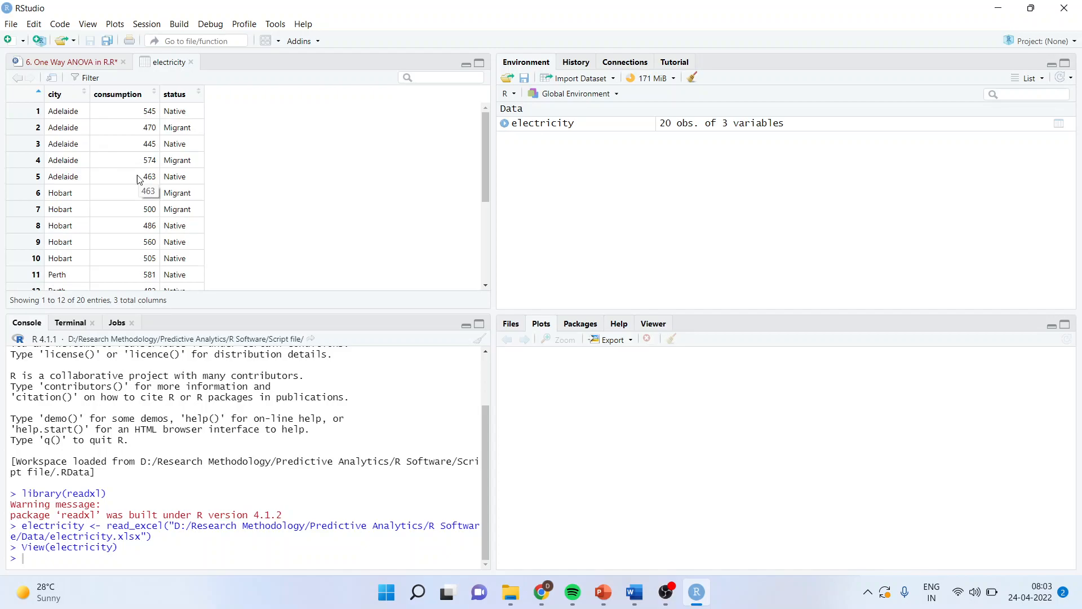
left_click(68, 61)
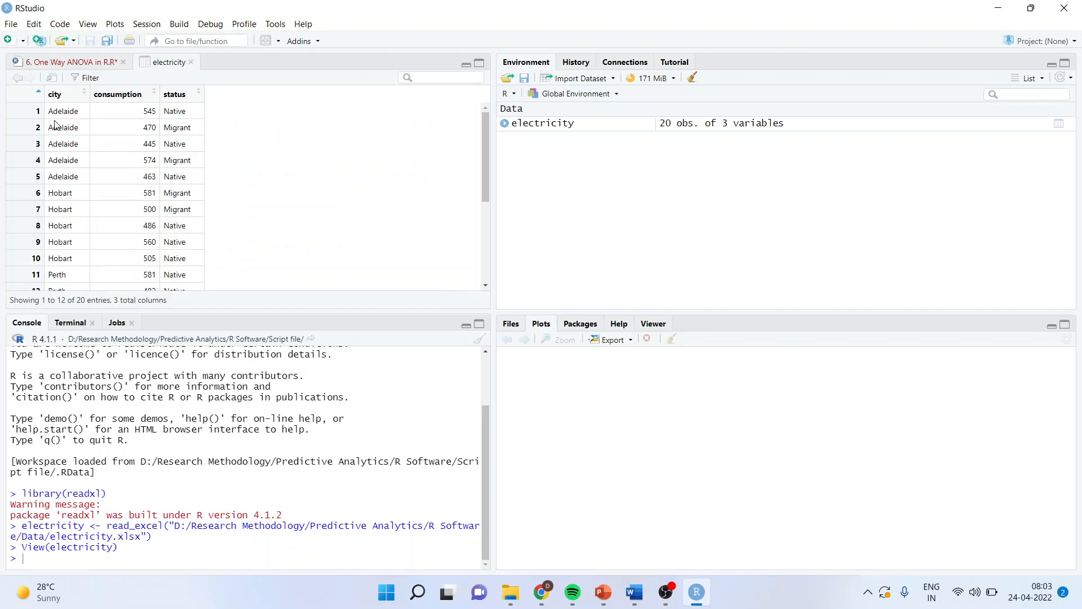
mouse_move(87, 124)
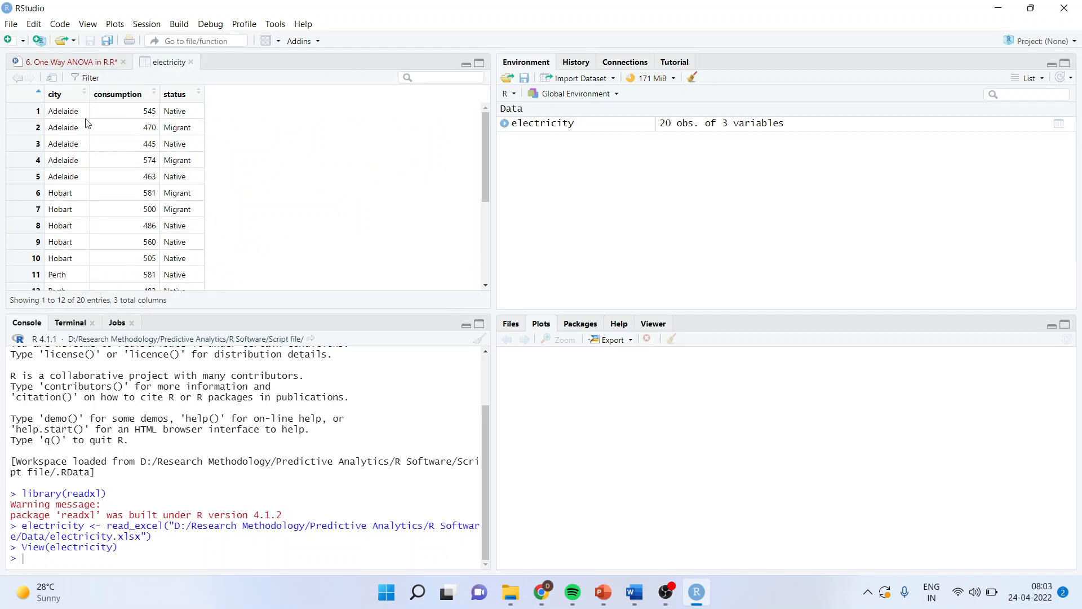
mouse_move(100, 182)
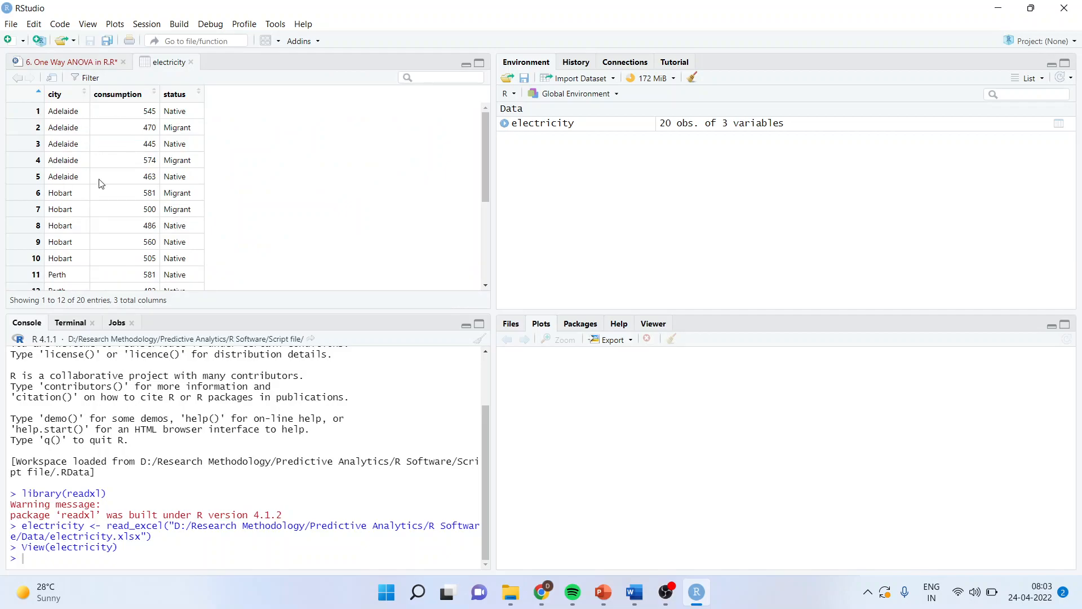
mouse_move(160, 115)
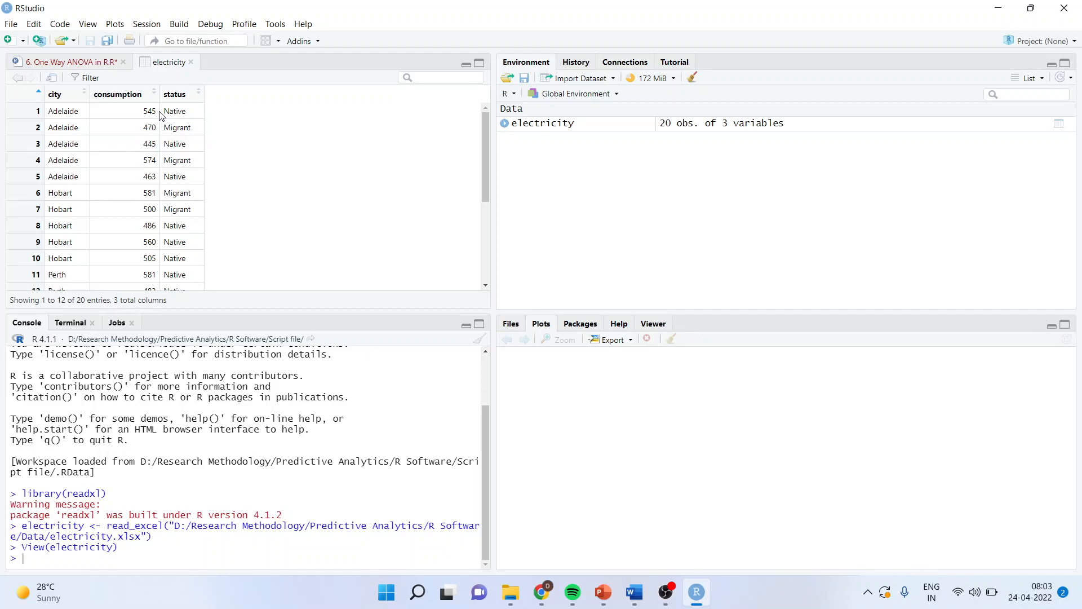
mouse_move(159, 152)
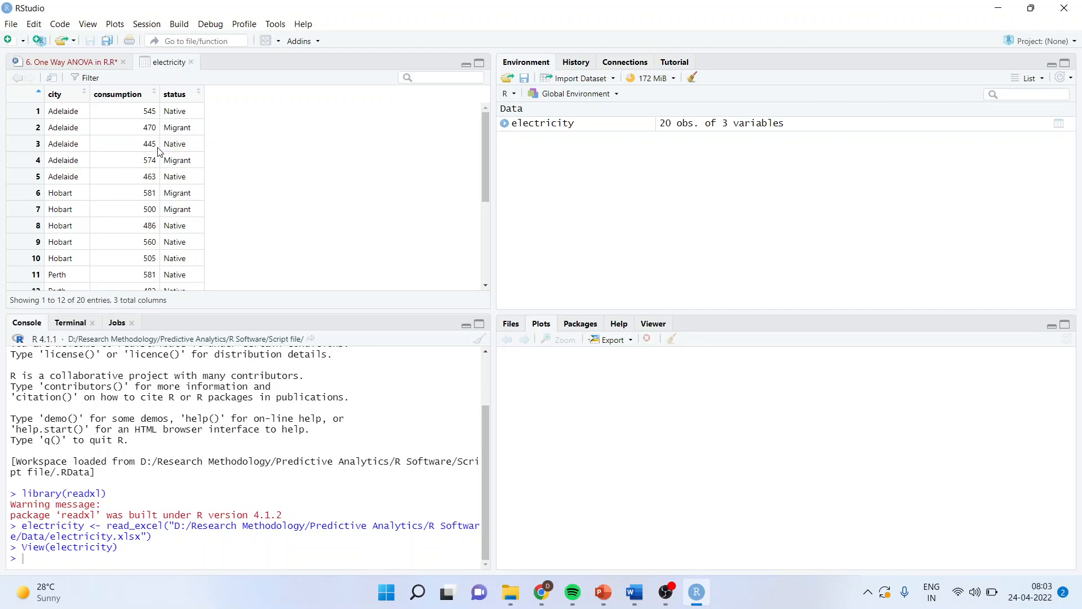
mouse_move(159, 184)
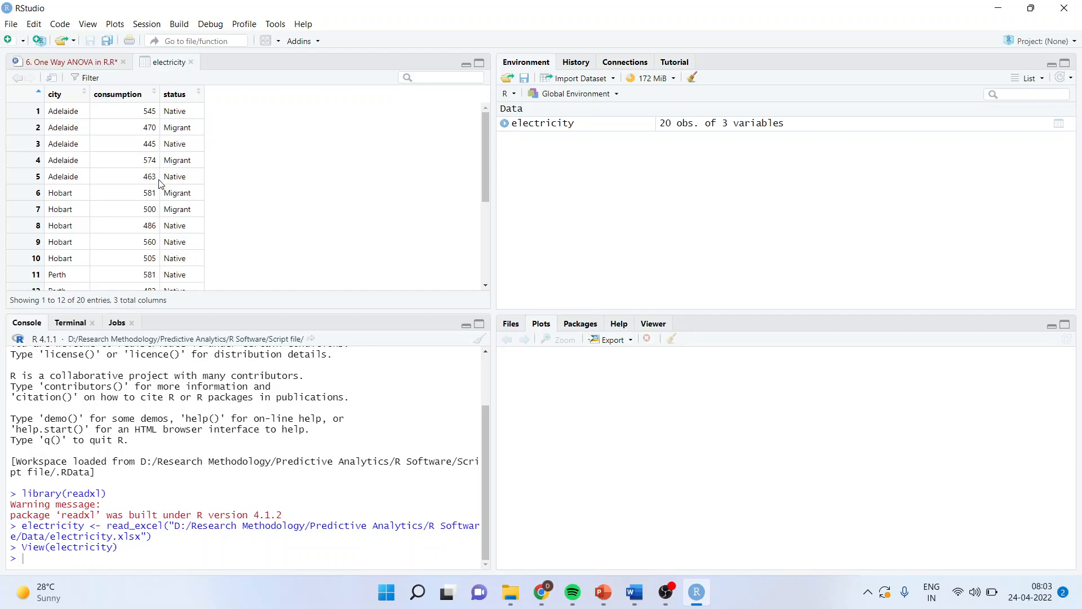
mouse_move(174, 170)
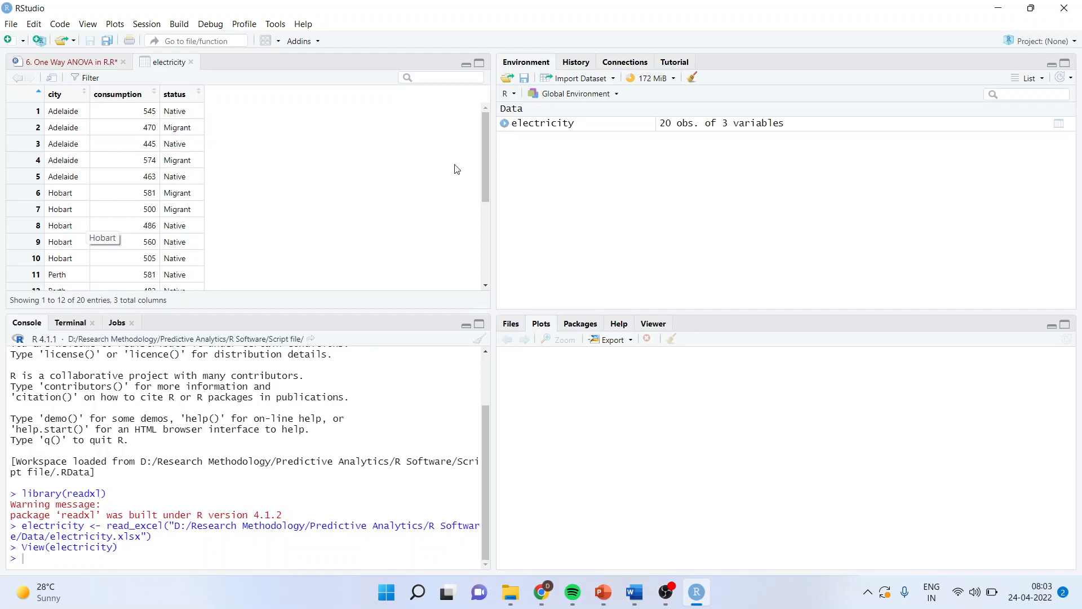
scroll("down", 3)
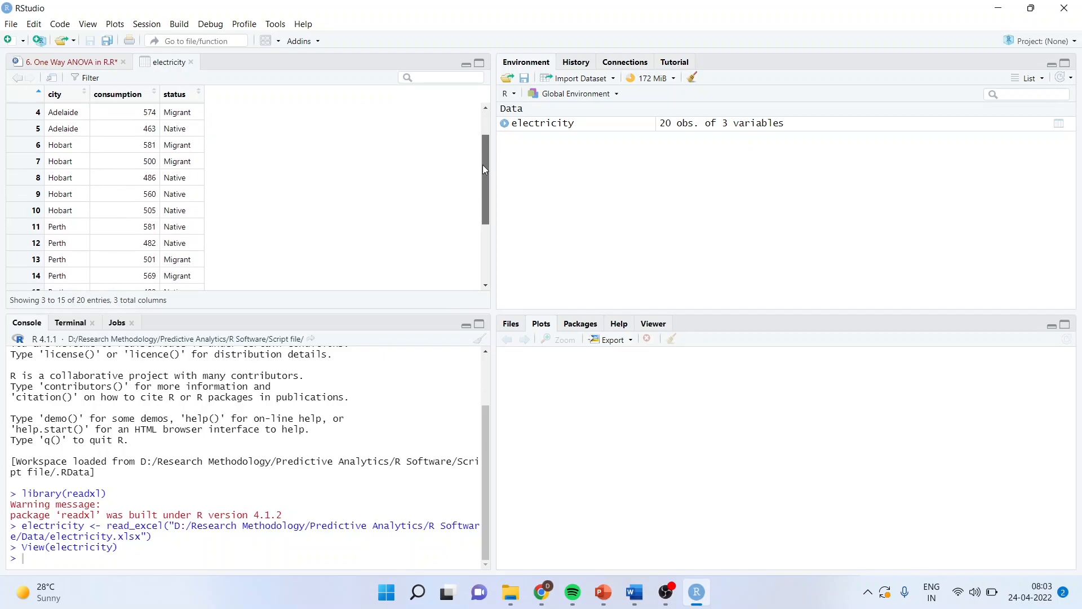
mouse_move(97, 143)
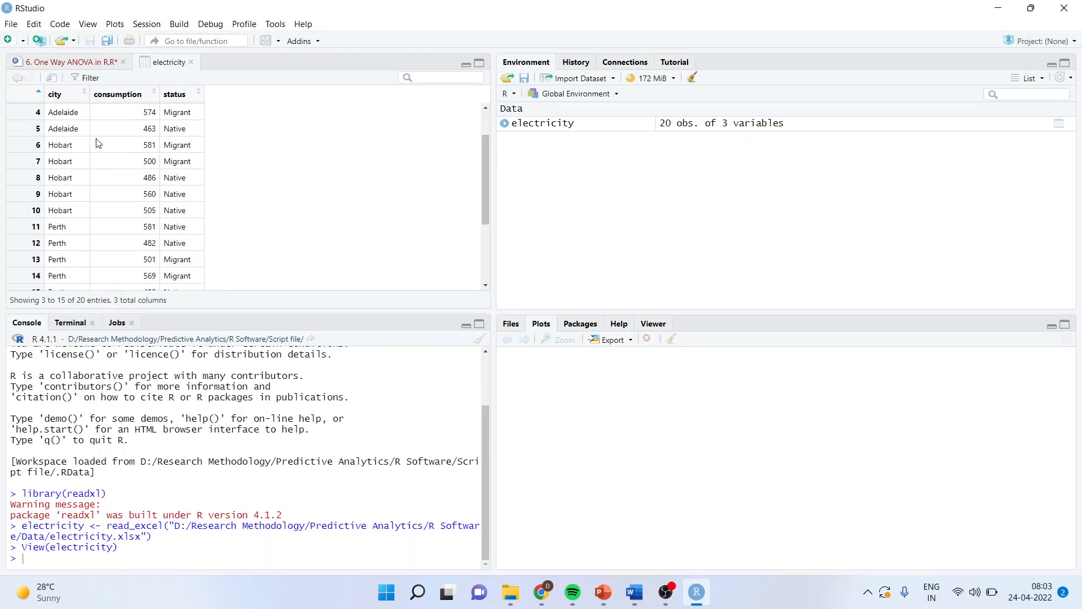
mouse_move(85, 220)
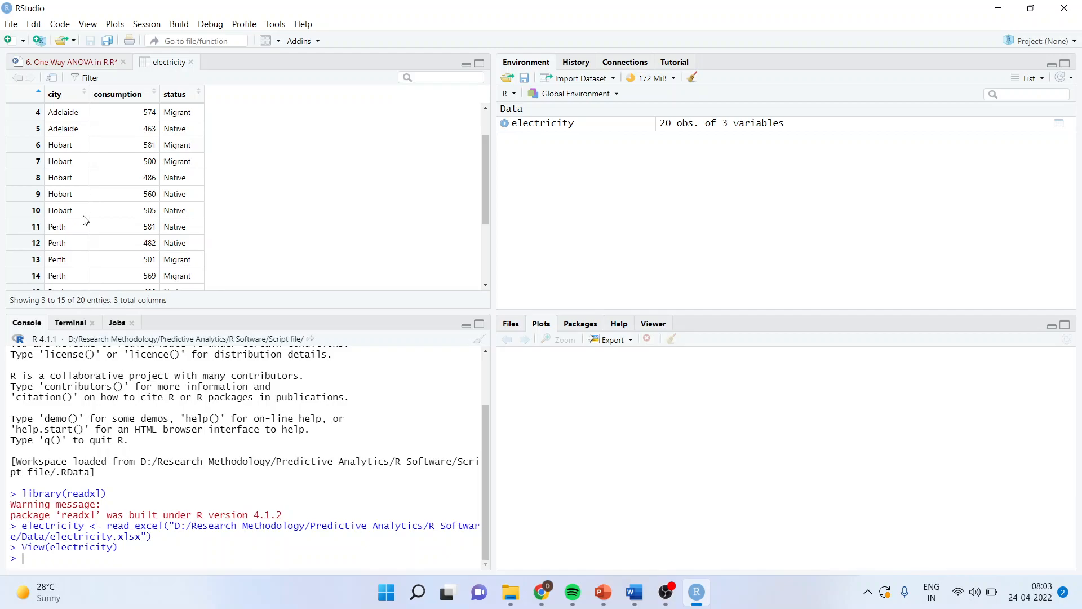
mouse_move(451, 200)
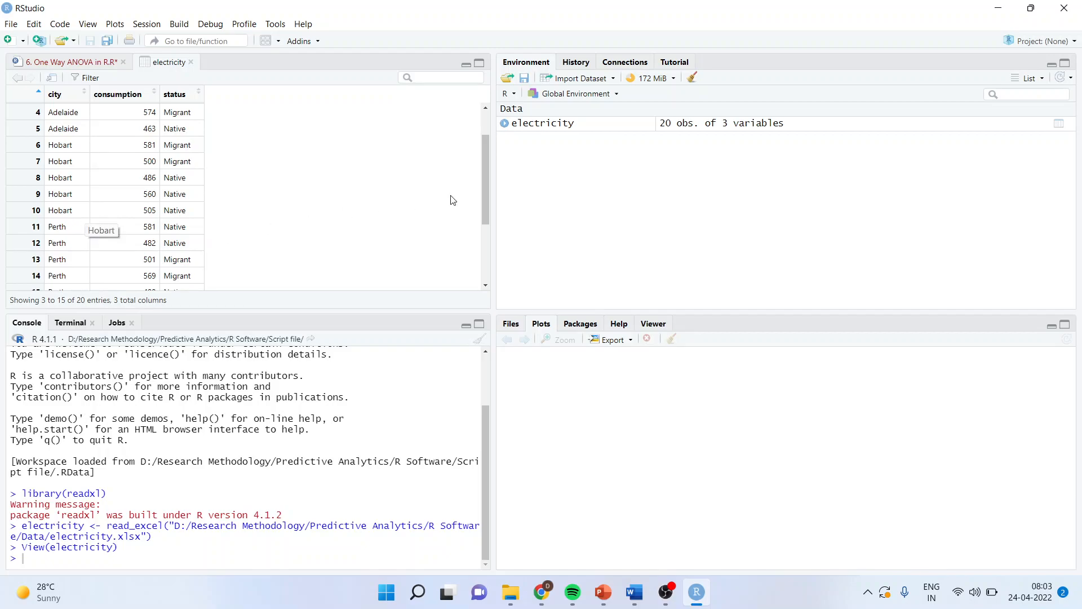
scroll("down", 3)
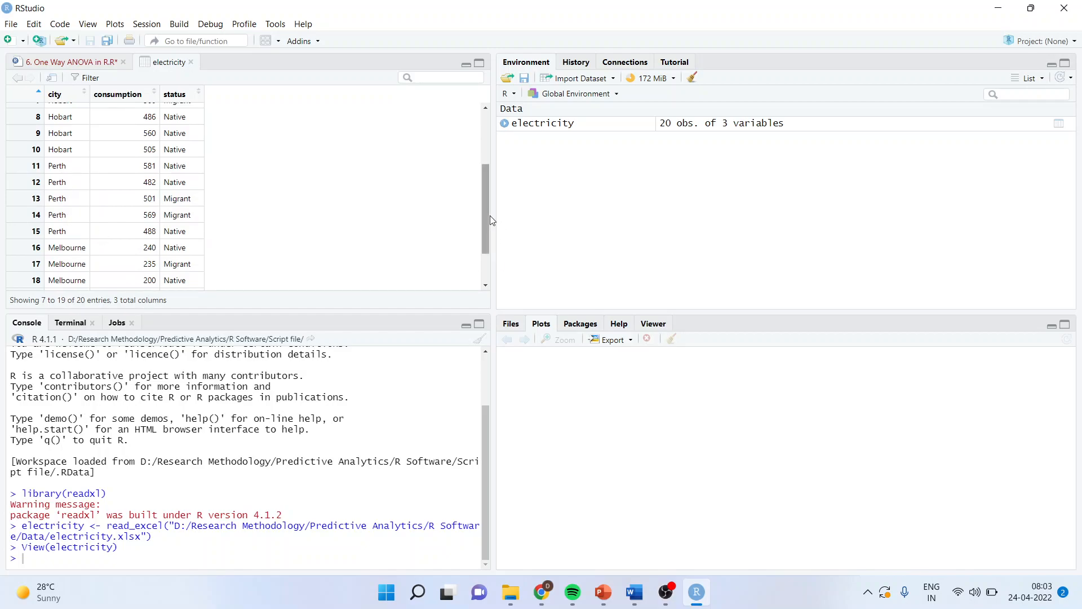
scroll("down", 3)
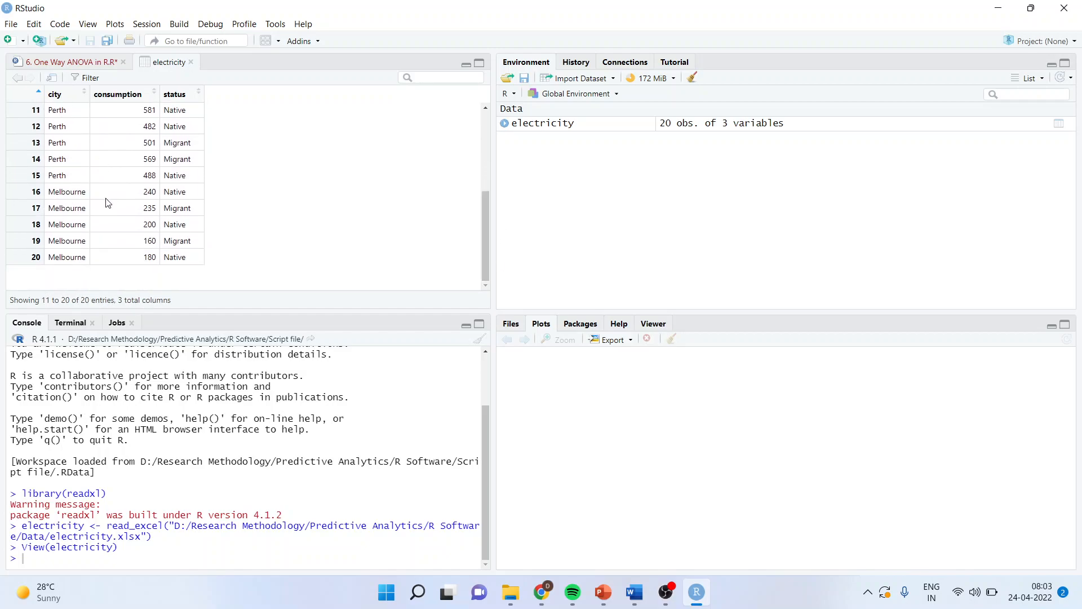
scroll("up", 3)
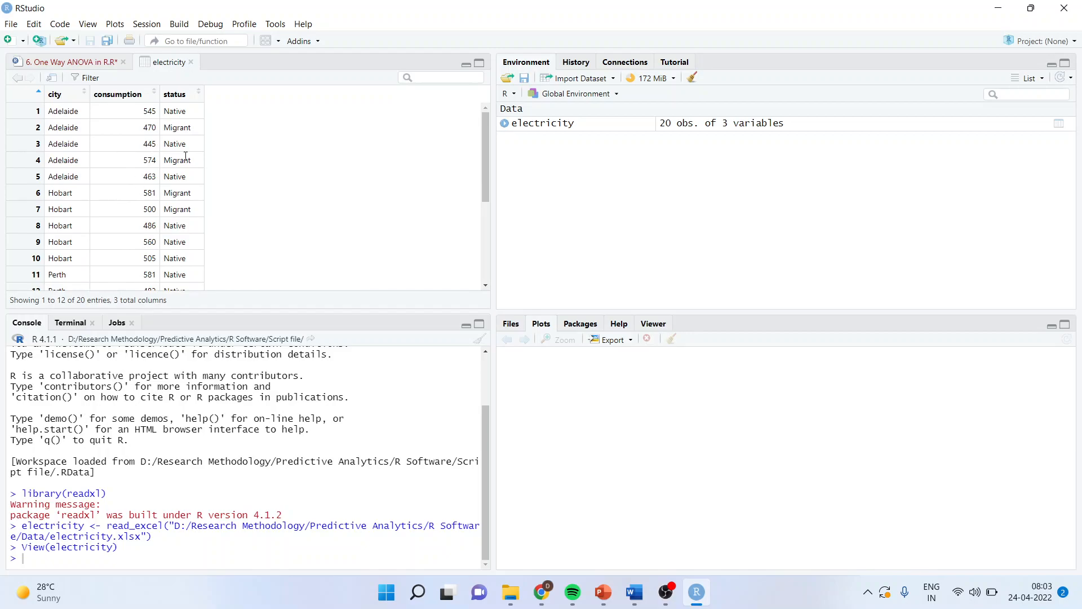
mouse_move(179, 111)
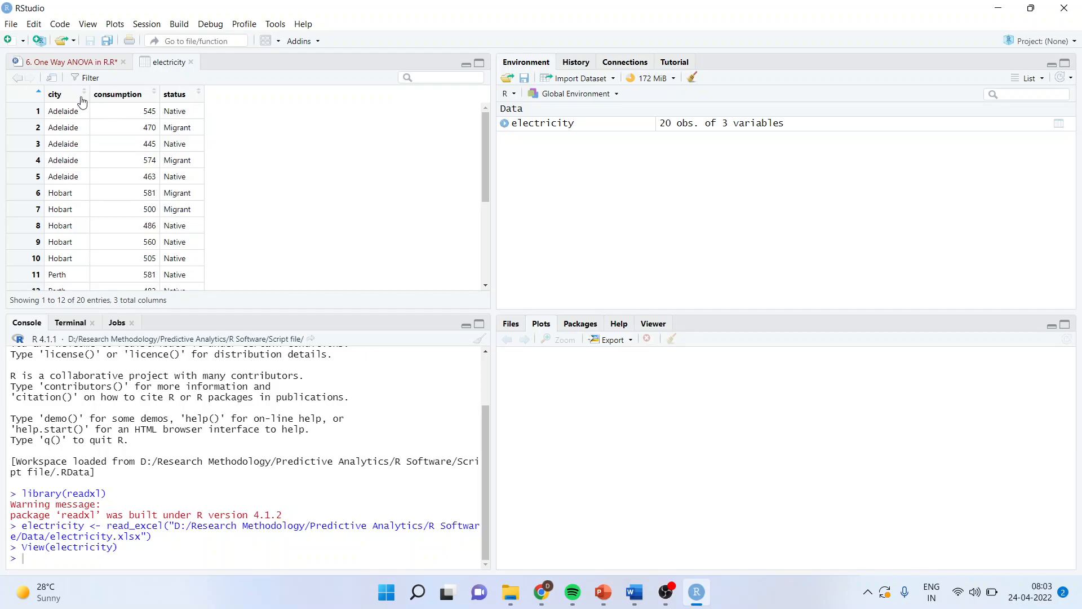
mouse_move(121, 101)
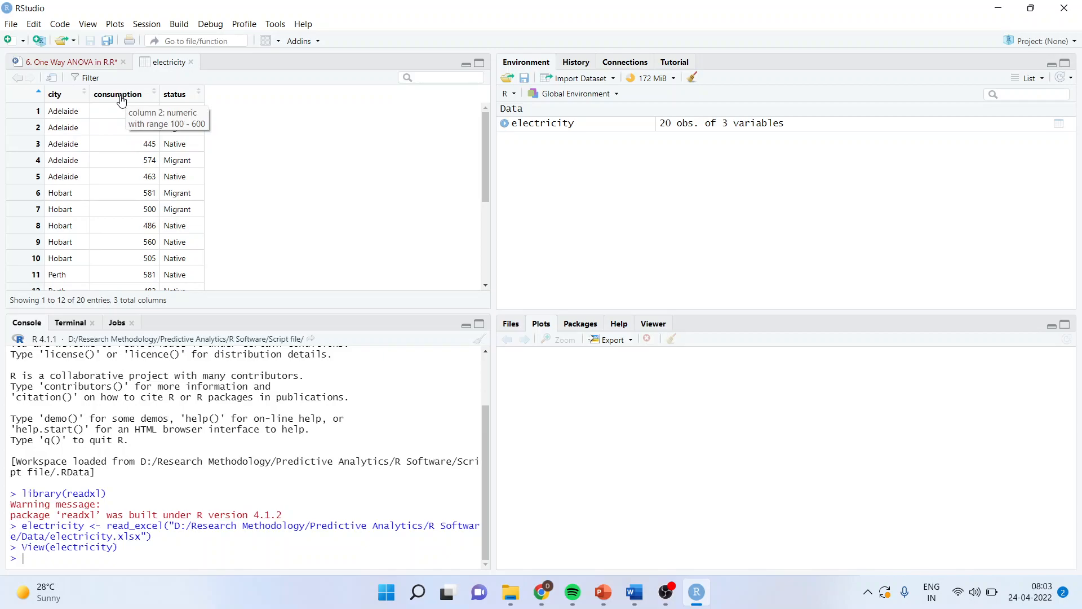
mouse_move(56, 102)
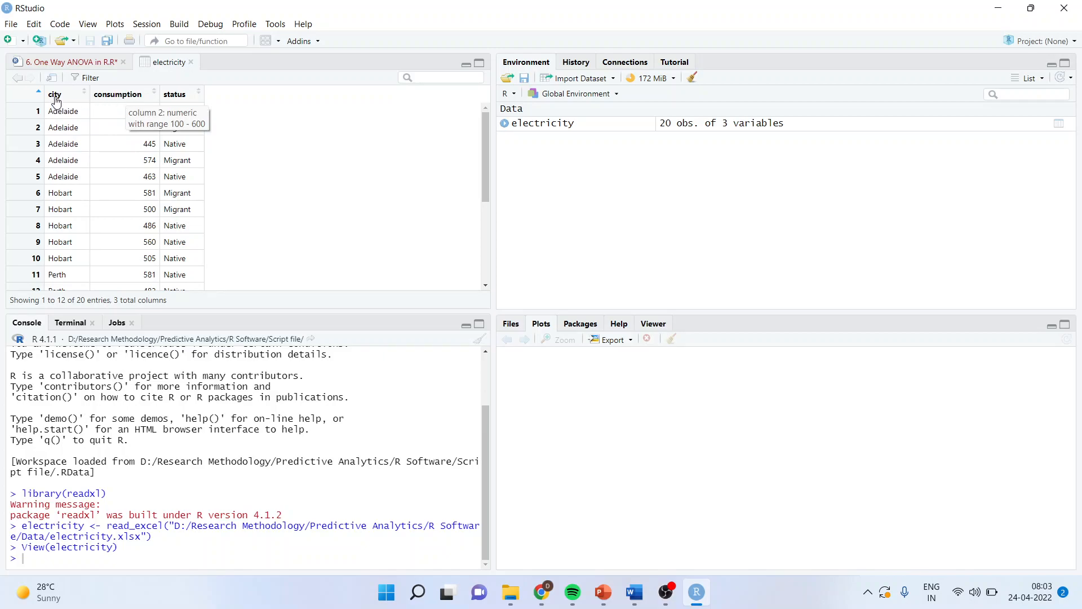
mouse_move(131, 96)
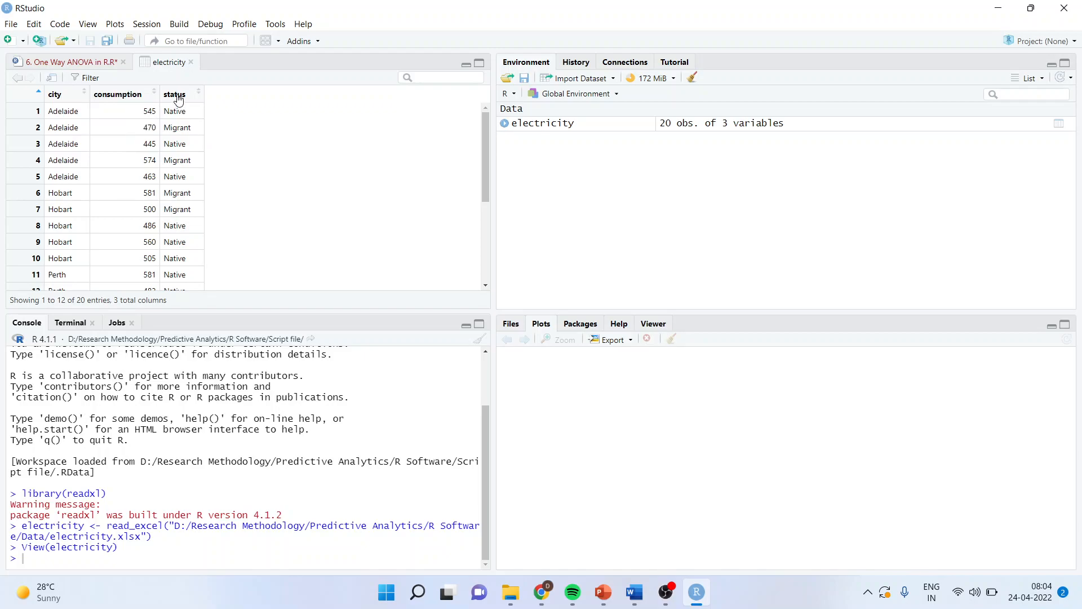
mouse_move(176, 95)
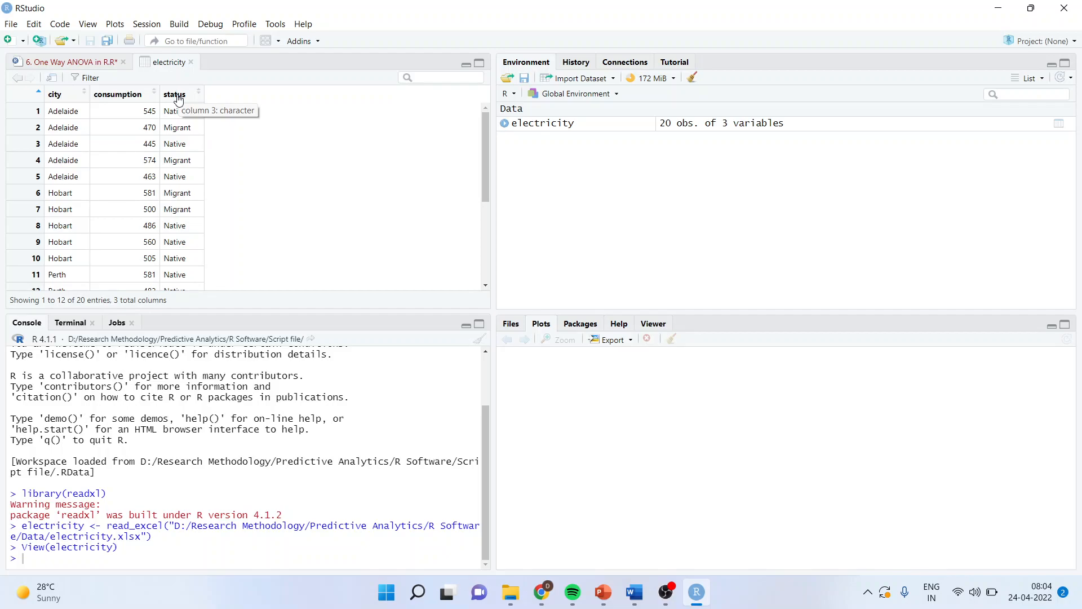
mouse_move(32, 78)
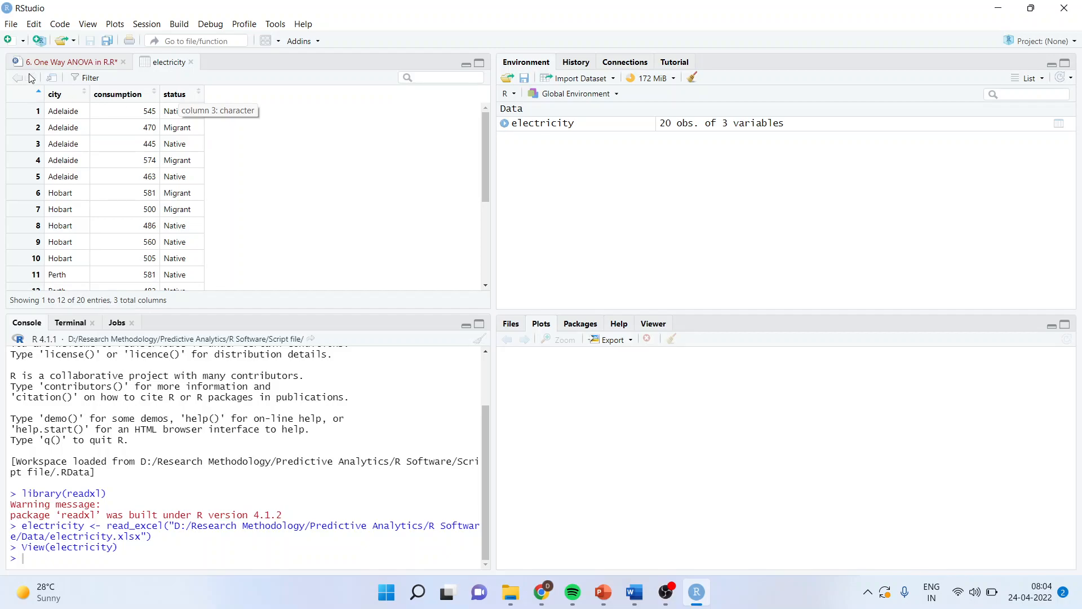
- Return to the ANOVA script and run its opening lines through attach(electricity)
left_click(65, 61)
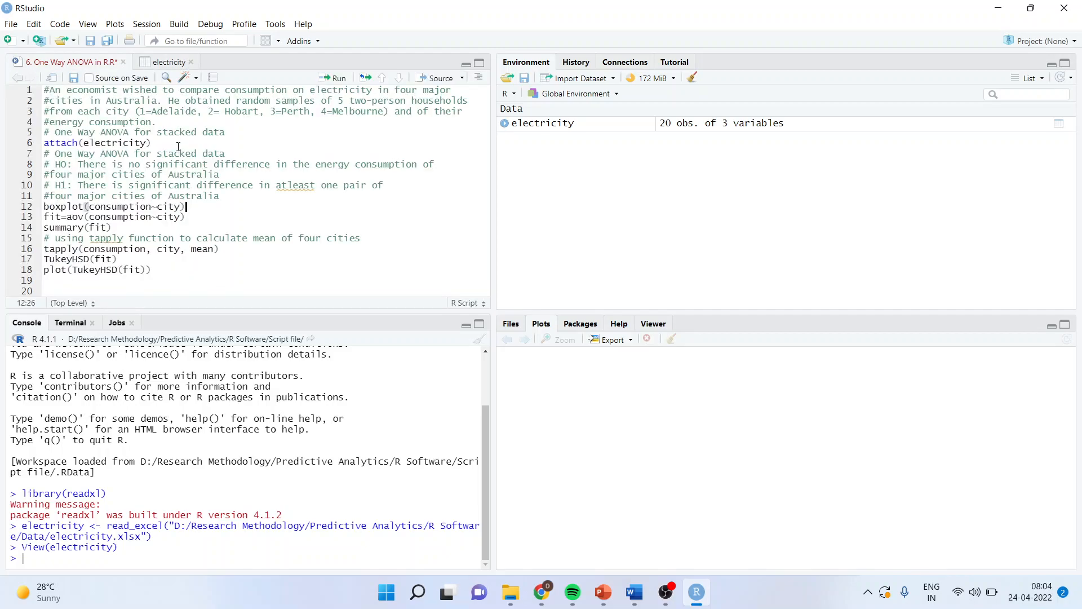
left_click(337, 78)
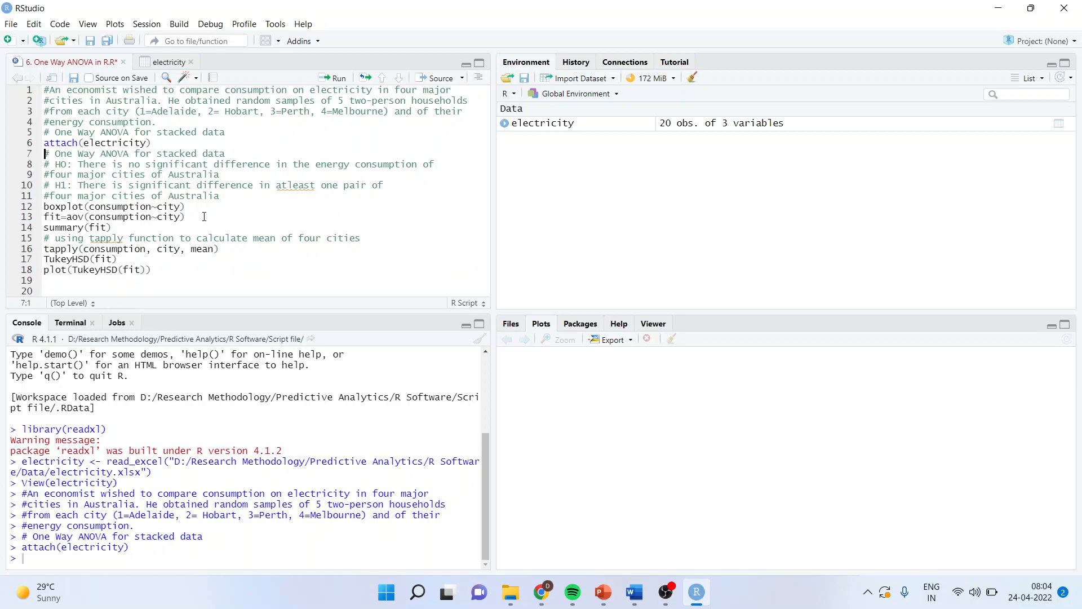
- Draw the boxplot of consumption by city and enlarge the Plots pane
left_click(337, 78)
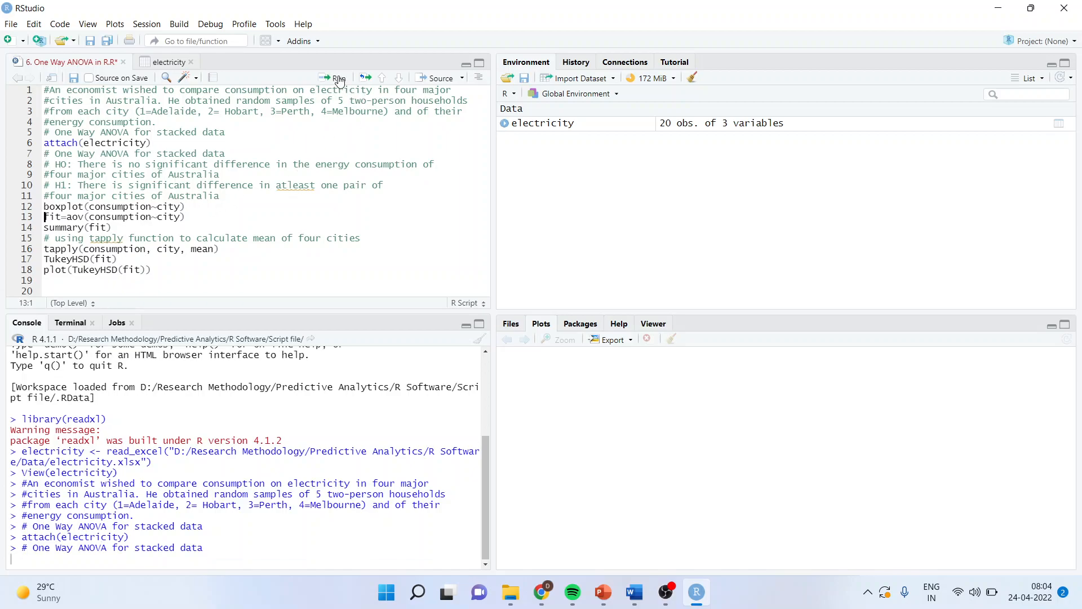
left_click(335, 78)
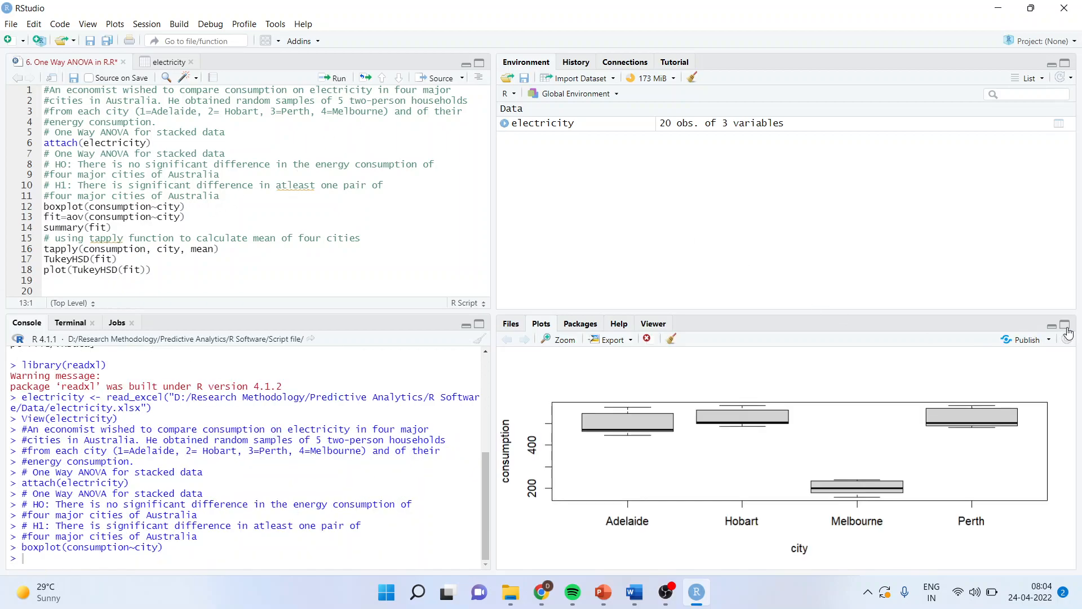
left_click(1066, 331)
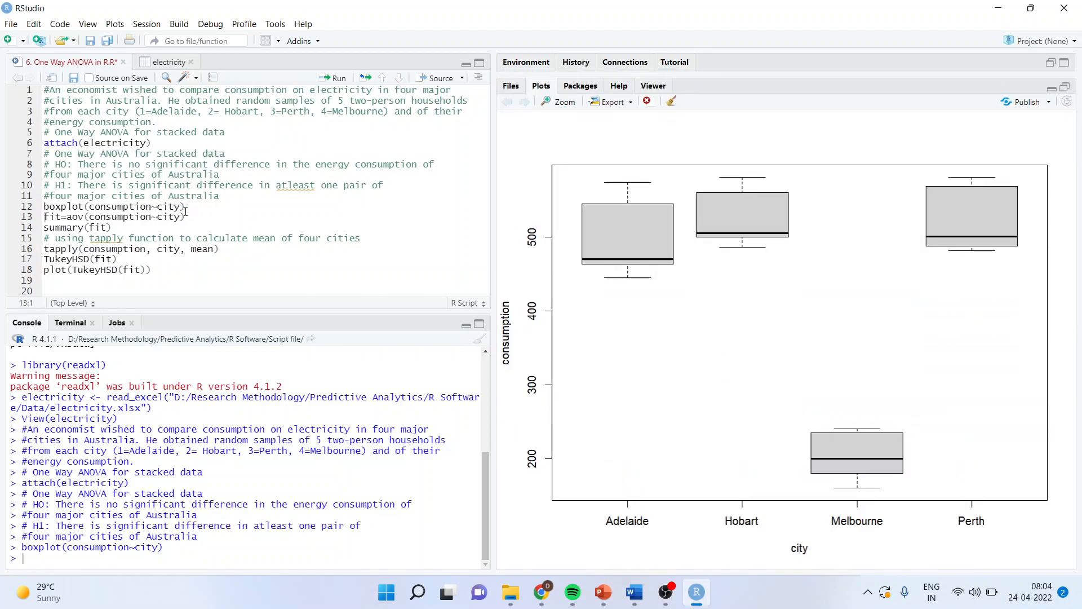
mouse_move(859, 413)
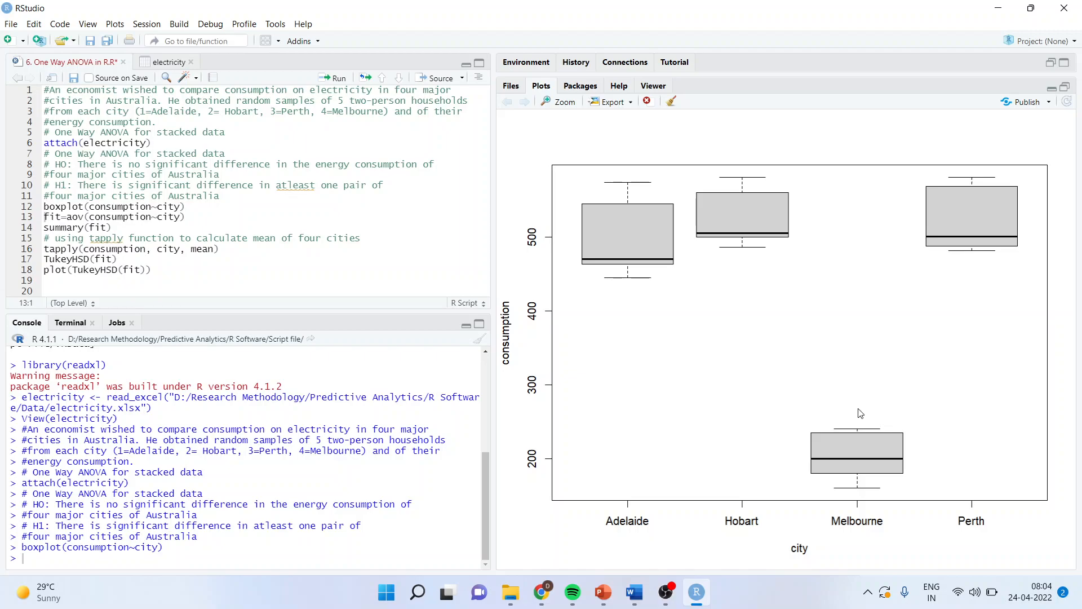
mouse_move(771, 212)
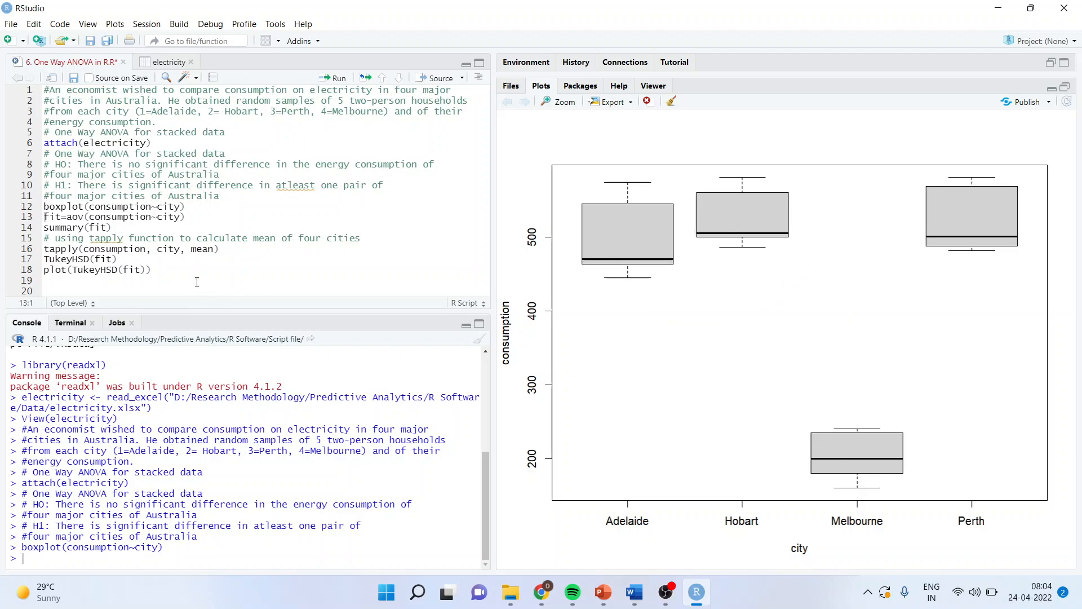
- Redraw the boxplot with col=c(2,3) for red and green boxes
left_click(184, 206)
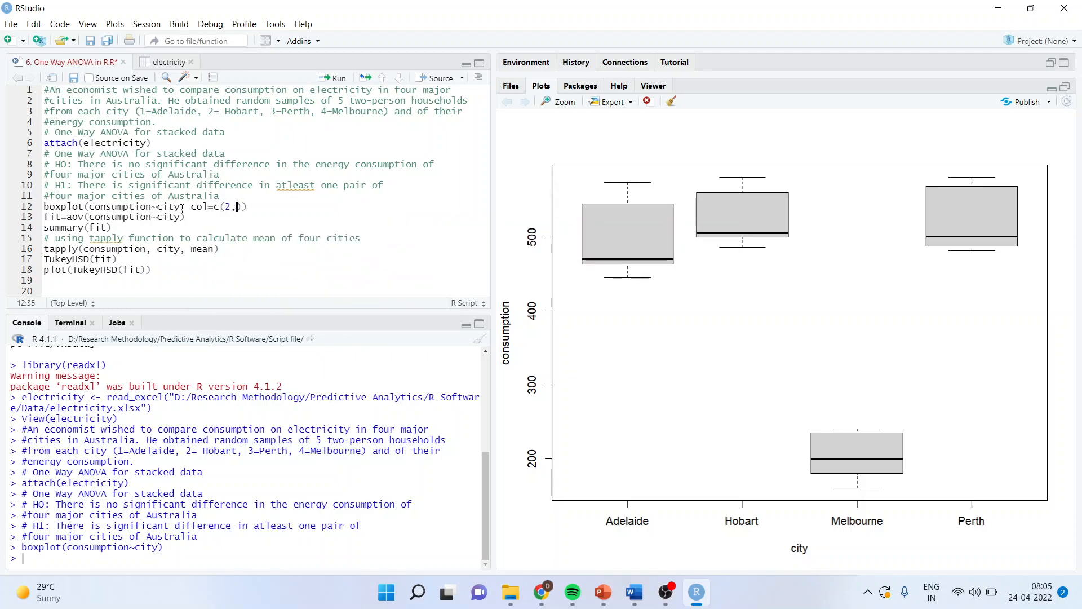
type("3")
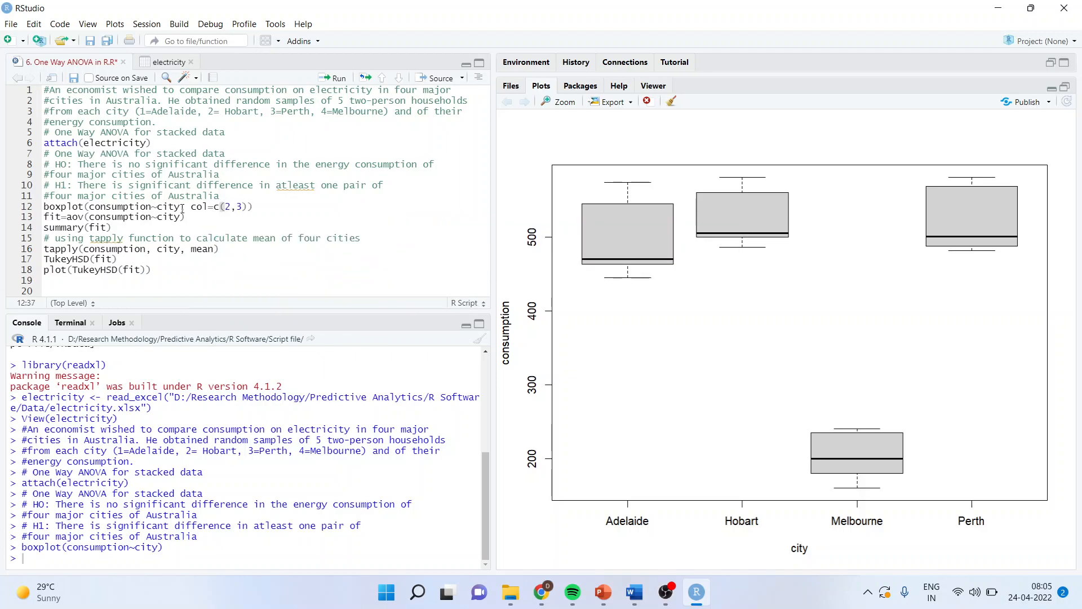
left_click(334, 78)
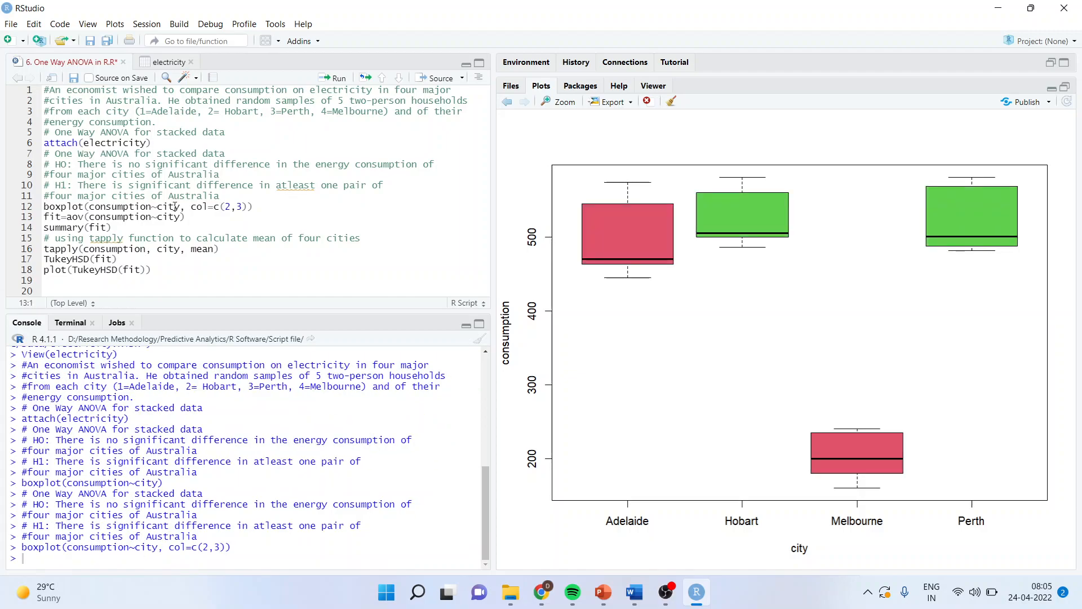
- Add horizontal = T and redraw the boxplot horizontally
left_click(253, 206)
type(", ")
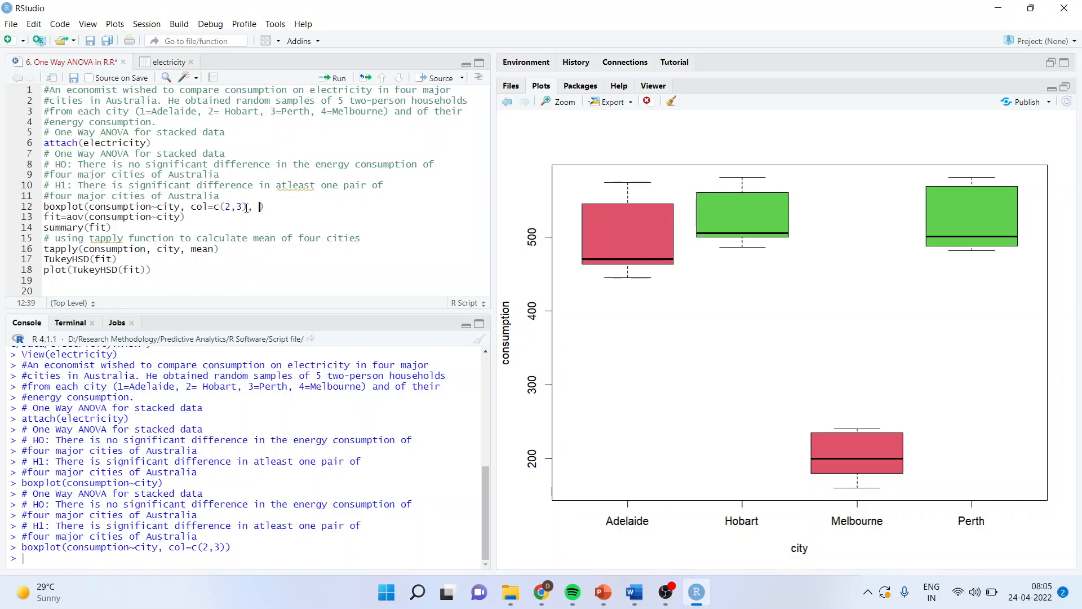
type("hoe")
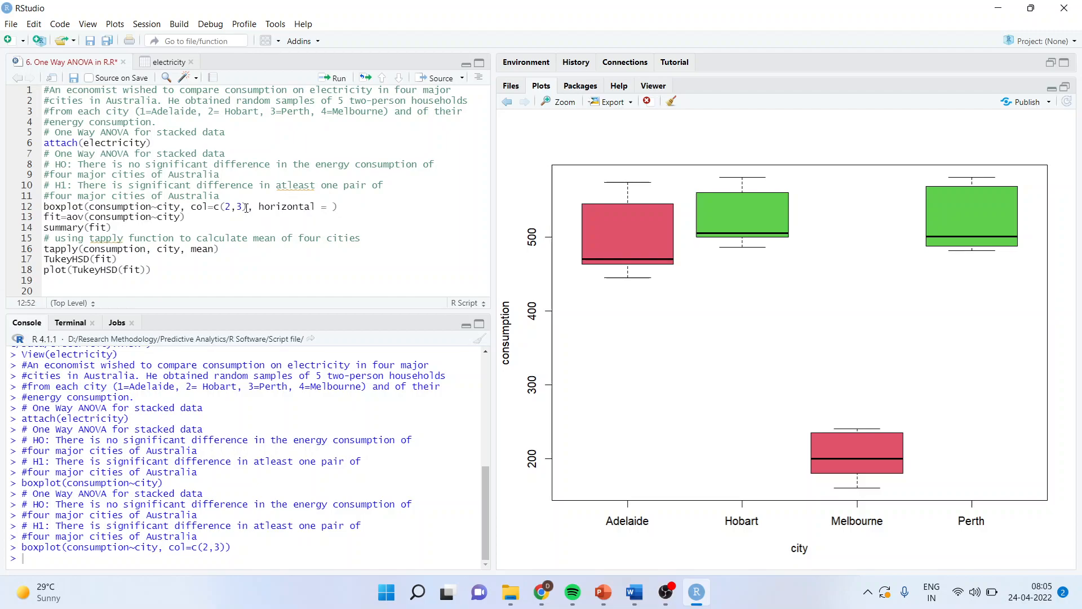
type("T")
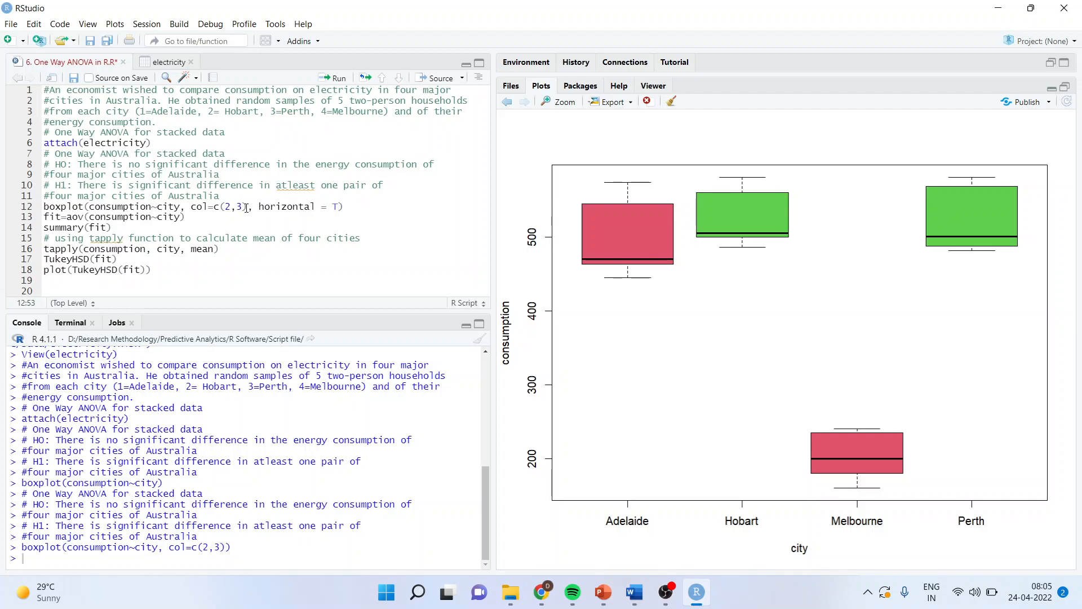
left_click(337, 78)
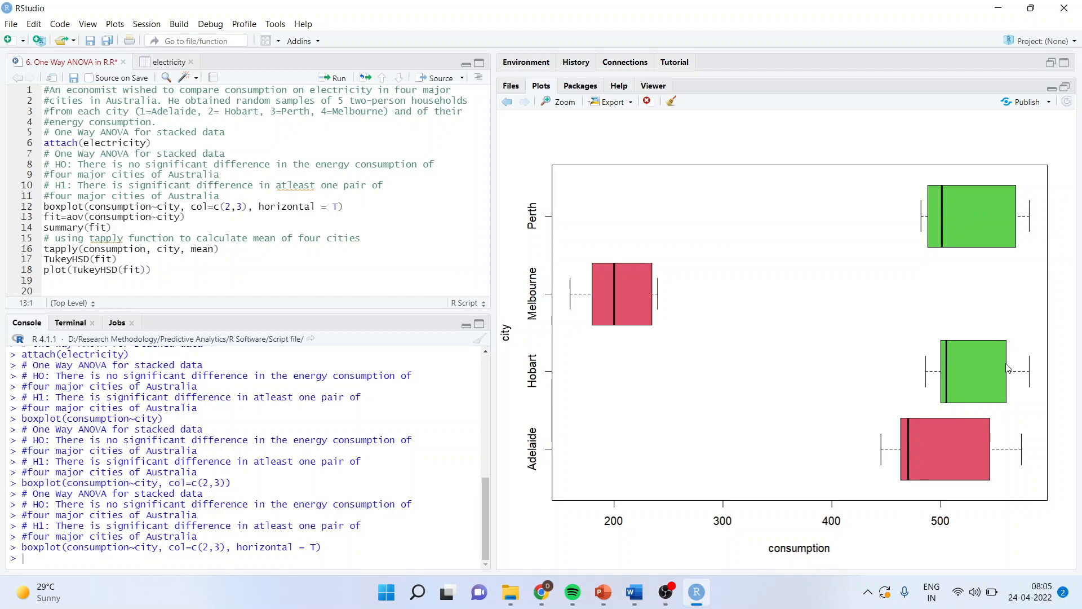
mouse_move(1034, 270)
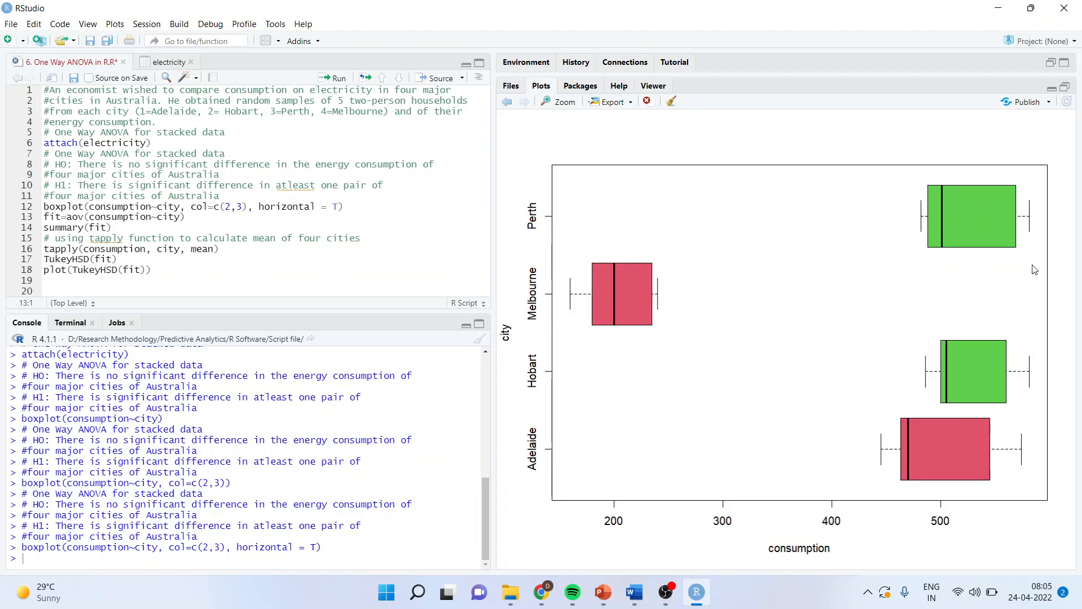
mouse_move(1029, 229)
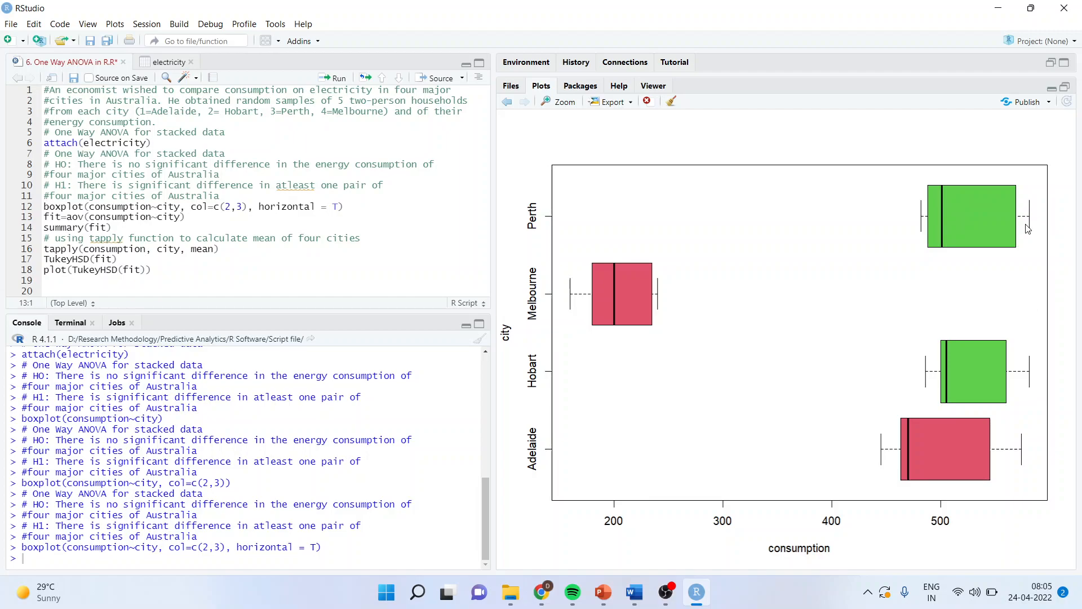
mouse_move(945, 278)
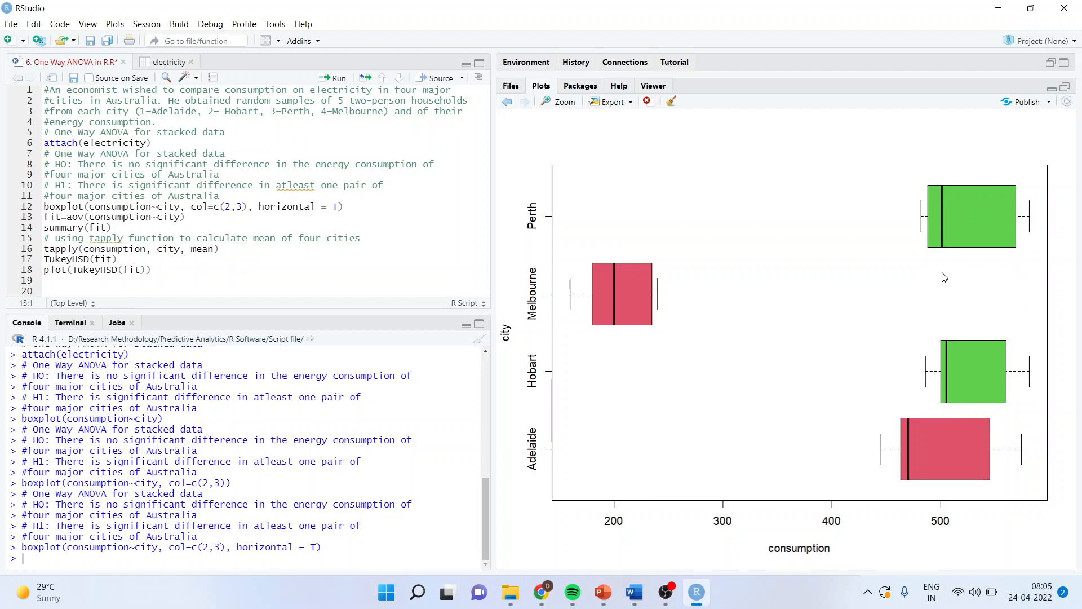
mouse_move(630, 307)
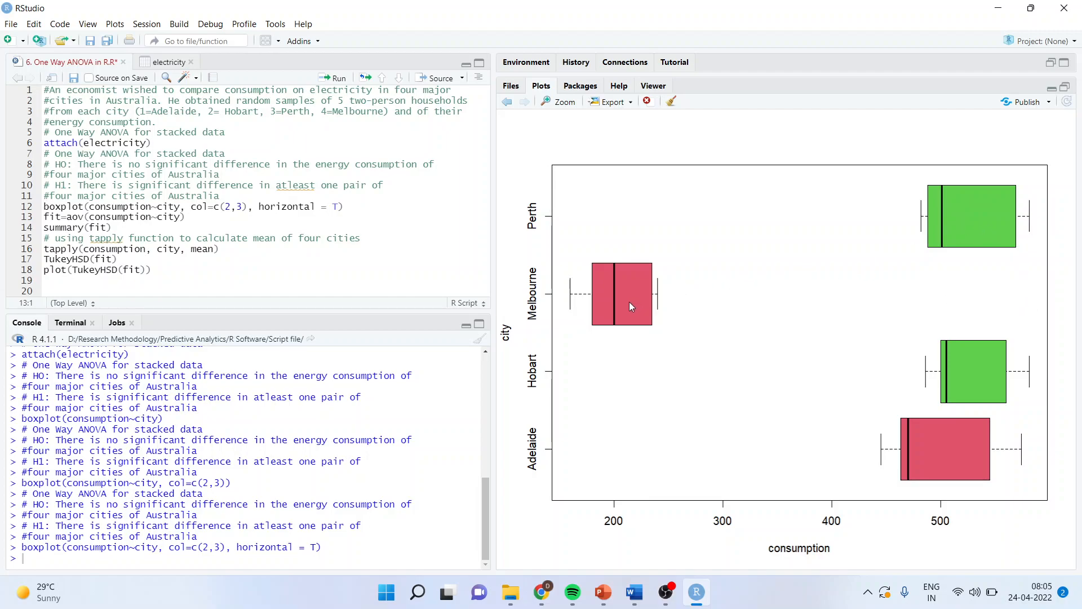
mouse_move(913, 360)
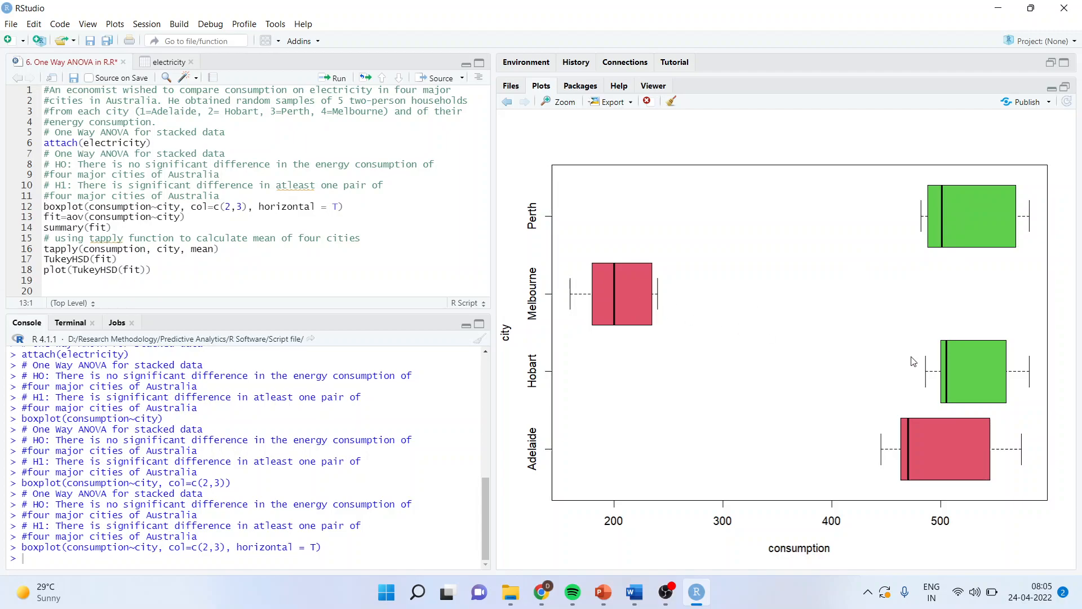
mouse_move(916, 458)
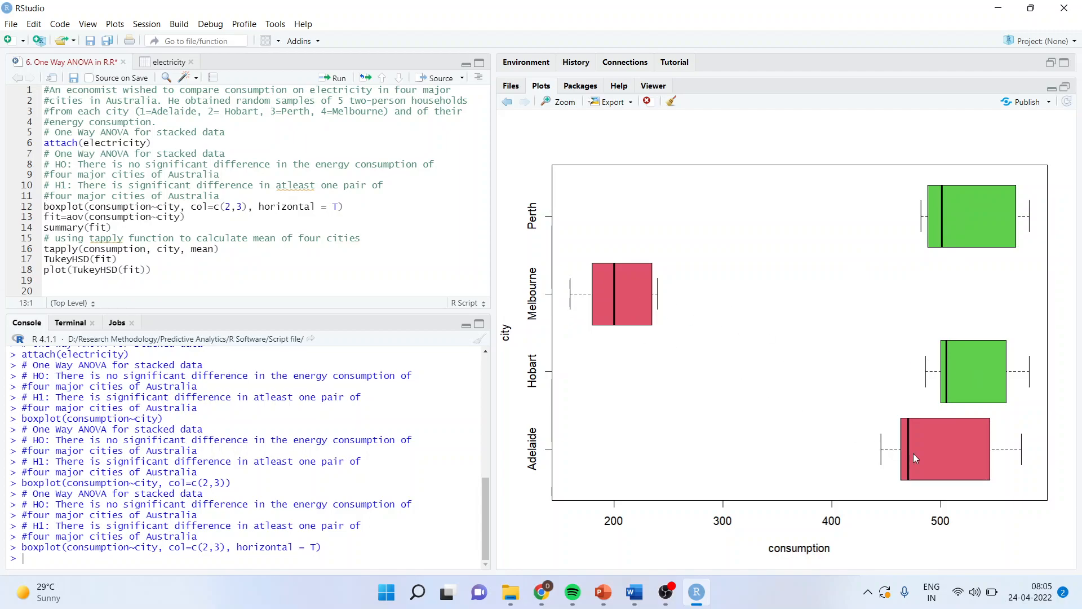
mouse_move(948, 463)
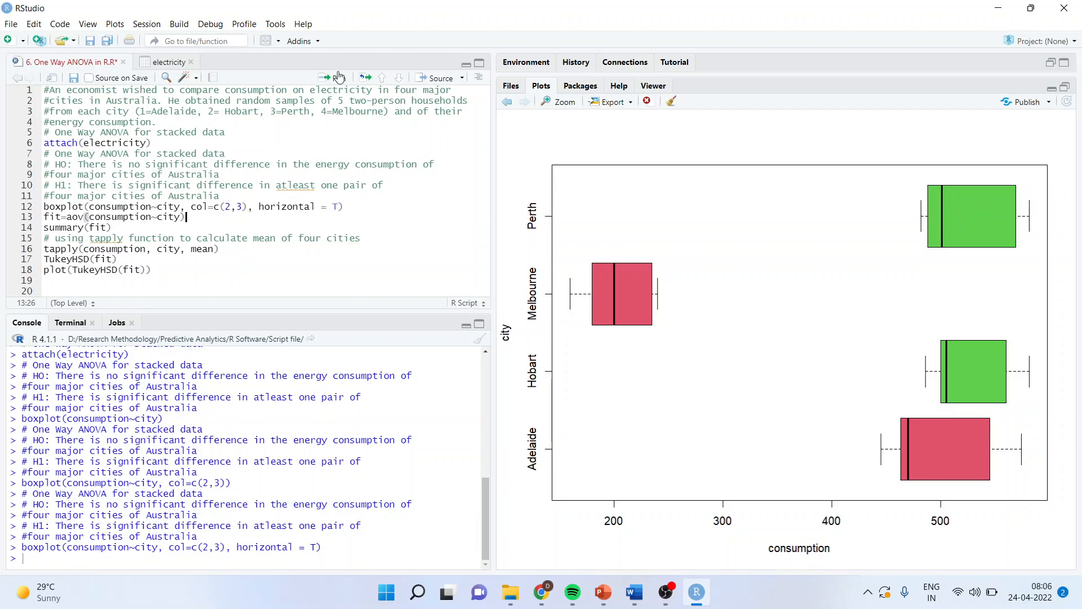
- Fit aov(consumption~city) and print its summary showing F = 59.39, p ≈ 6.8e-09
left_click(334, 77)
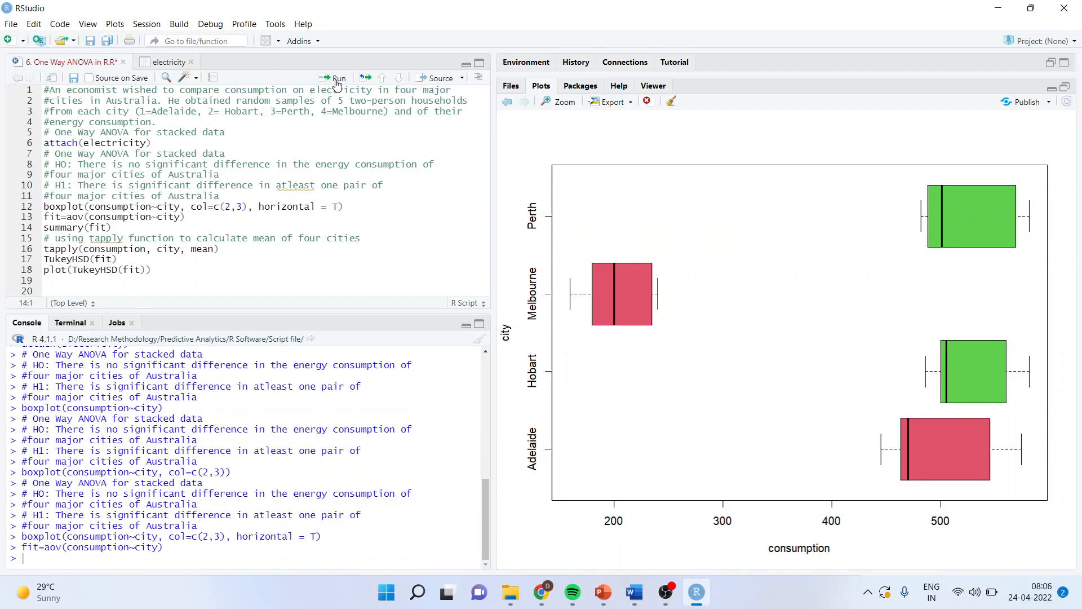
left_click(337, 78)
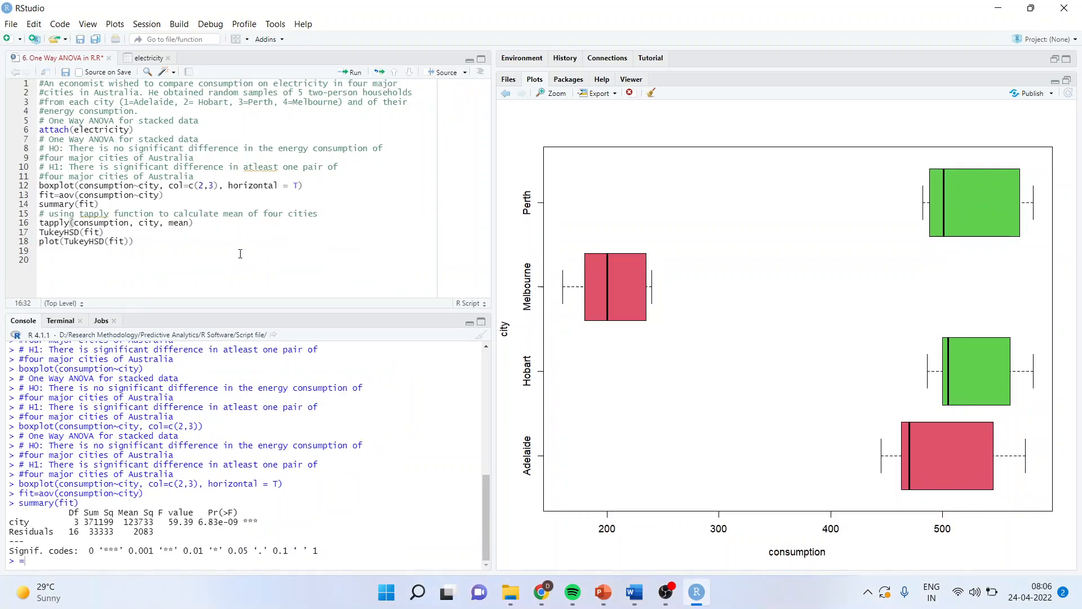
left_click(86, 23)
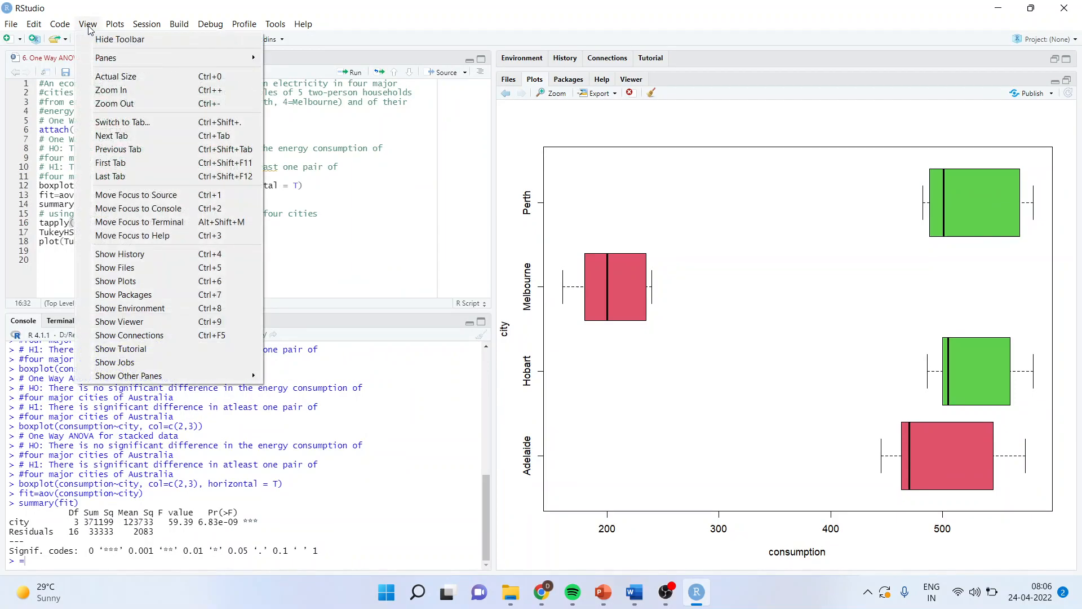
mouse_move(111, 136)
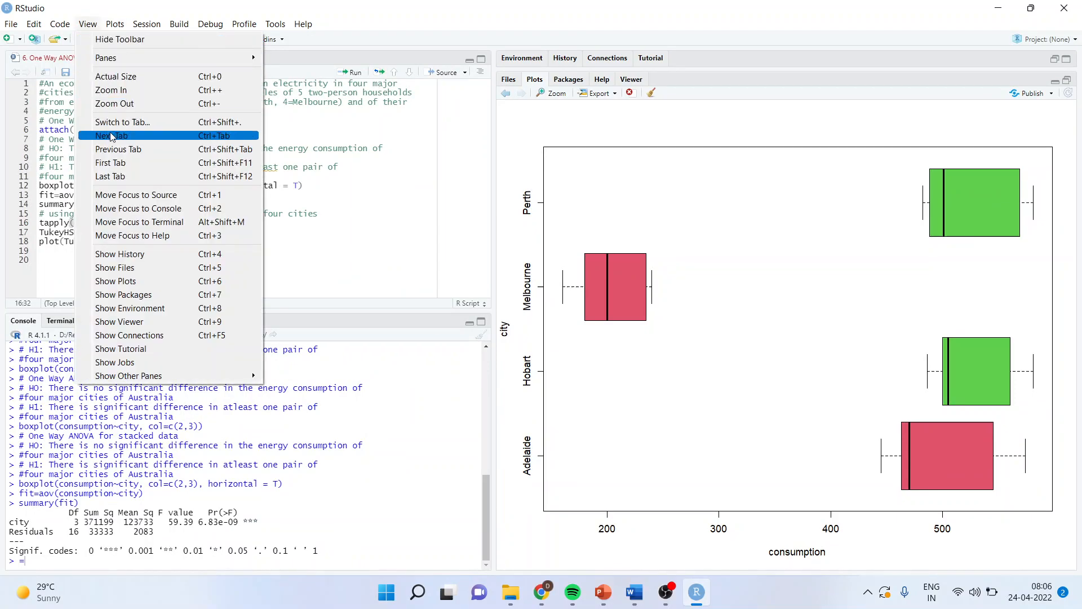
- Add a plot(TukeyHSD(fit)) line below the TukeyHSD(fit) comparison in the script
left_click(112, 135)
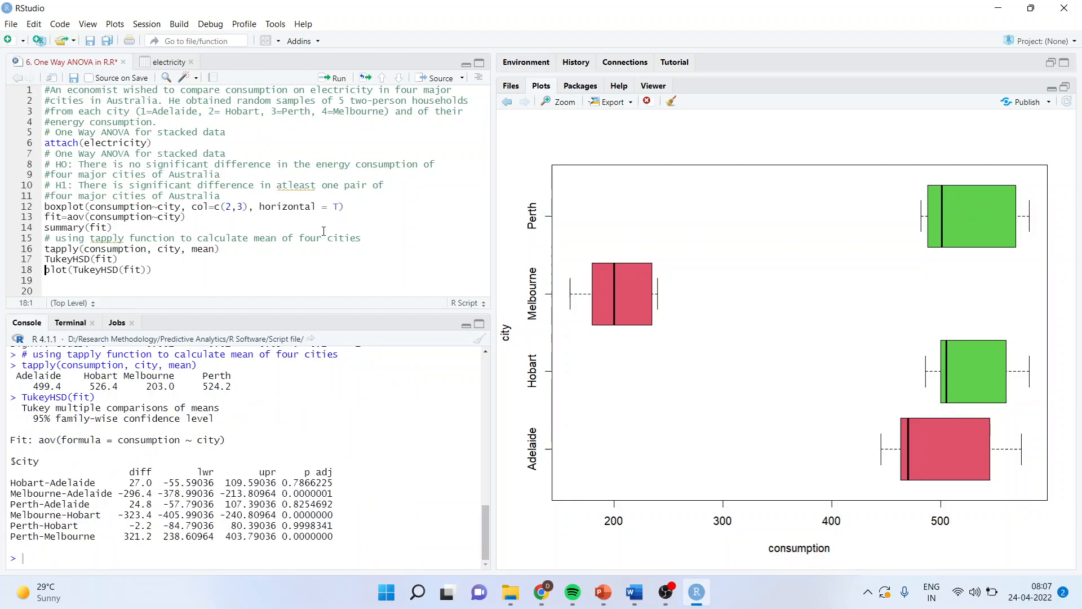
double_click(296, 493)
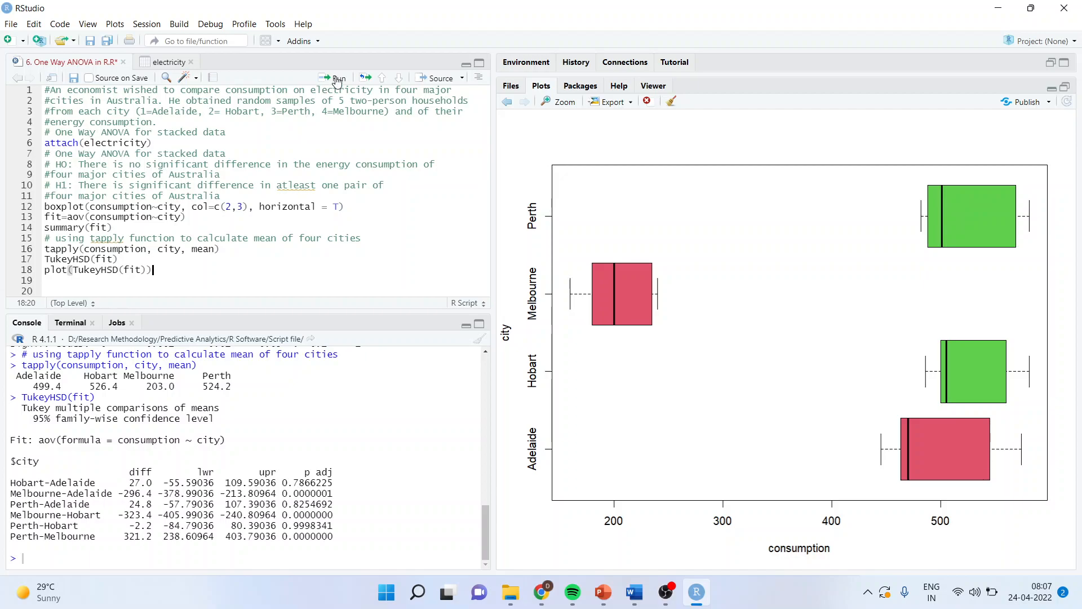
- Run plot(TukeyHSD(fit)) to draw the 95% family-wise confidence intervals for city pairs
left_click(337, 78)
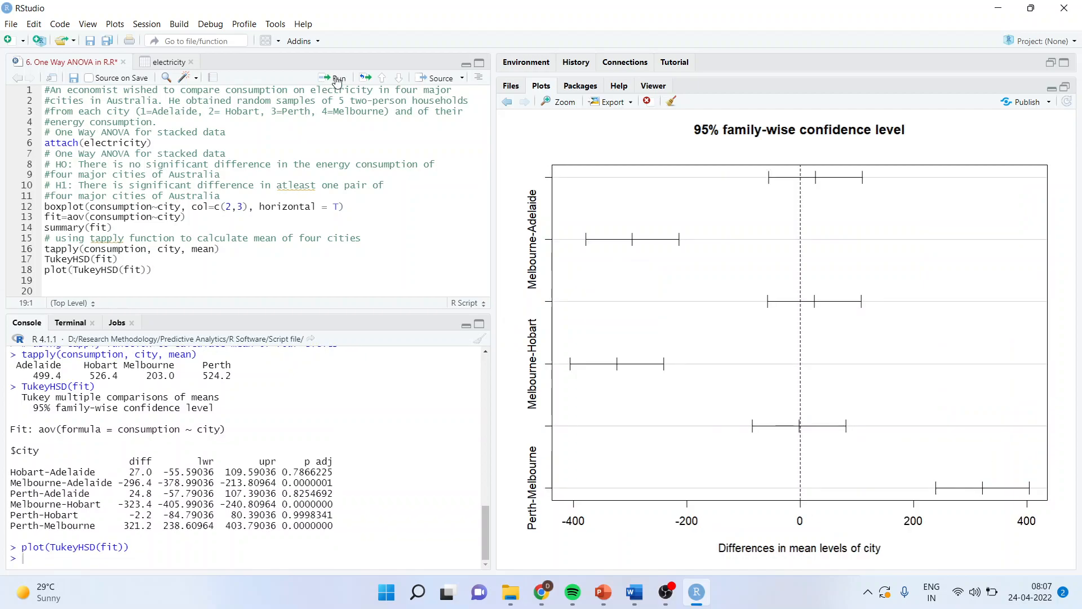
mouse_move(864, 278)
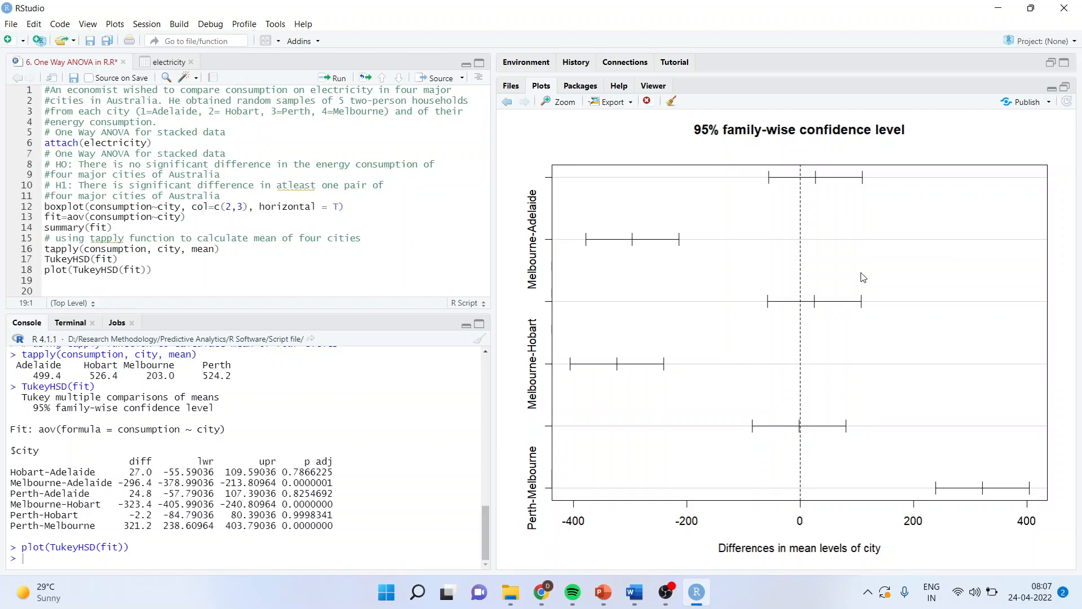
mouse_move(805, 534)
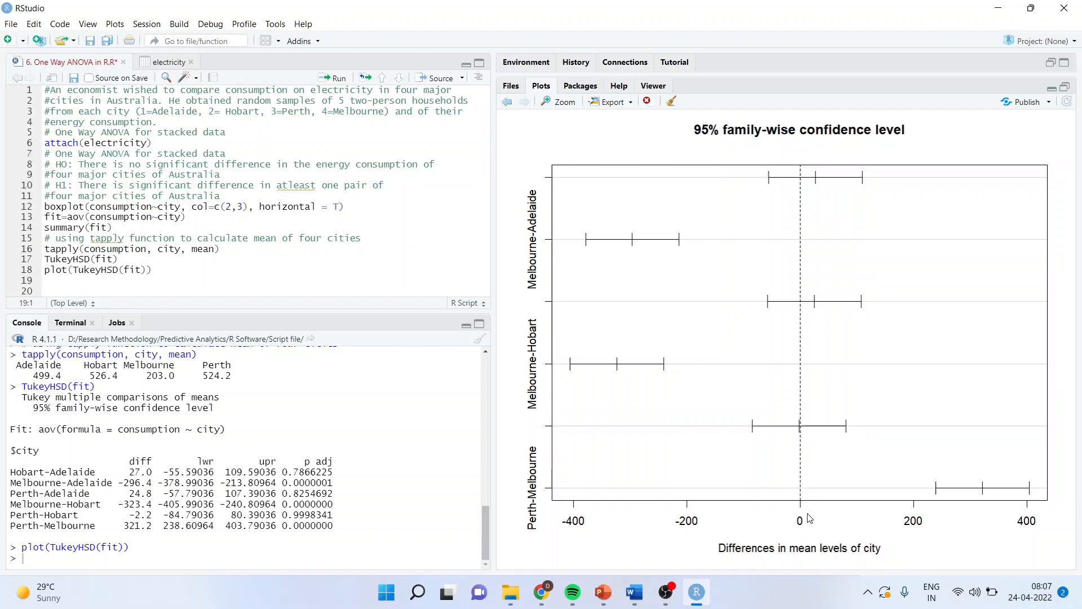
mouse_move(815, 214)
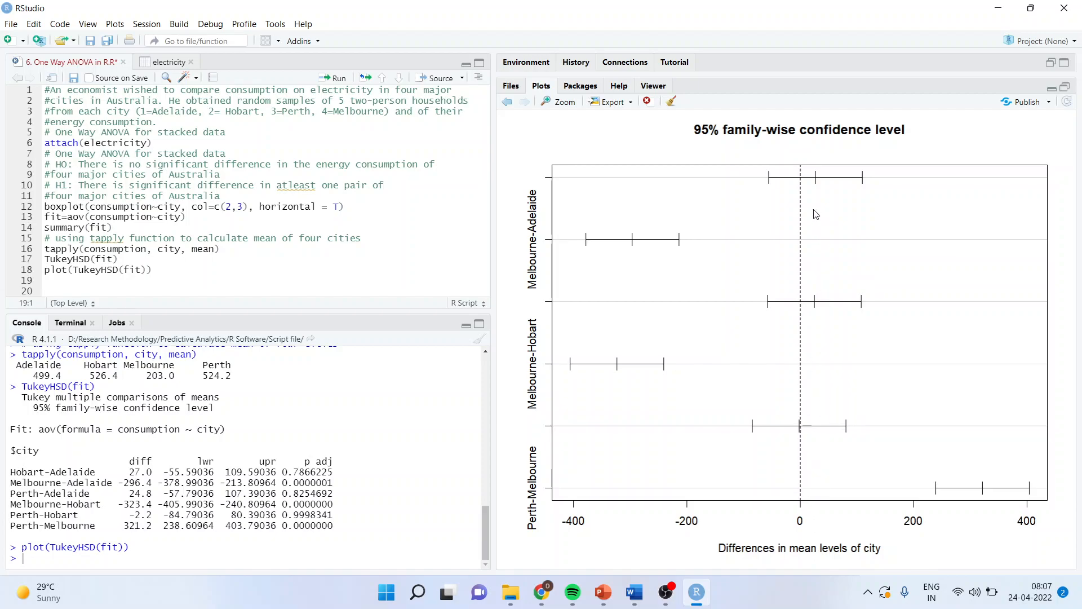
mouse_move(853, 186)
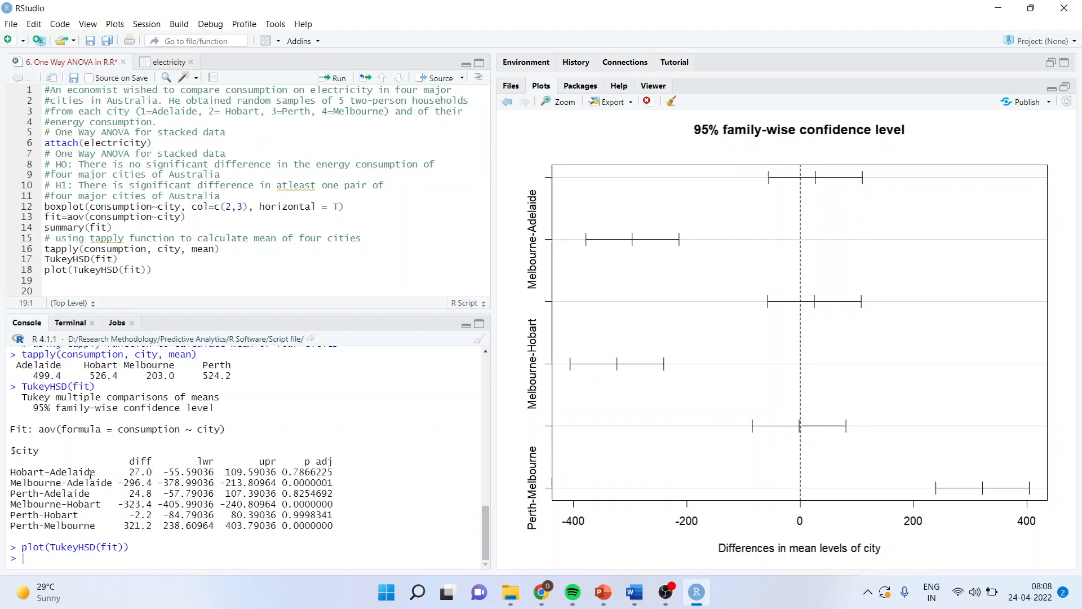
mouse_move(572, 196)
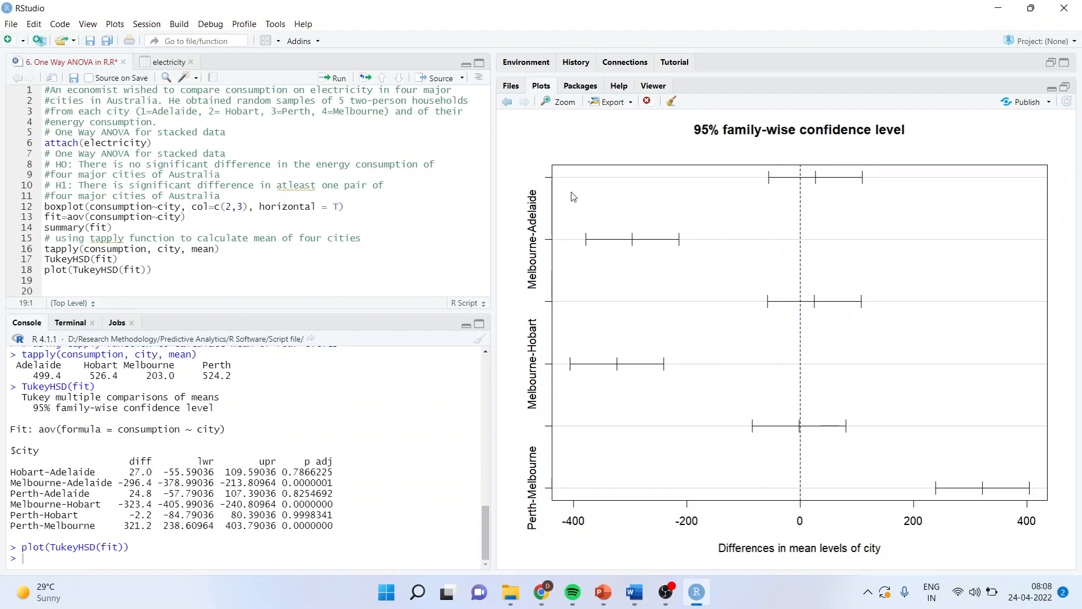
mouse_move(577, 313)
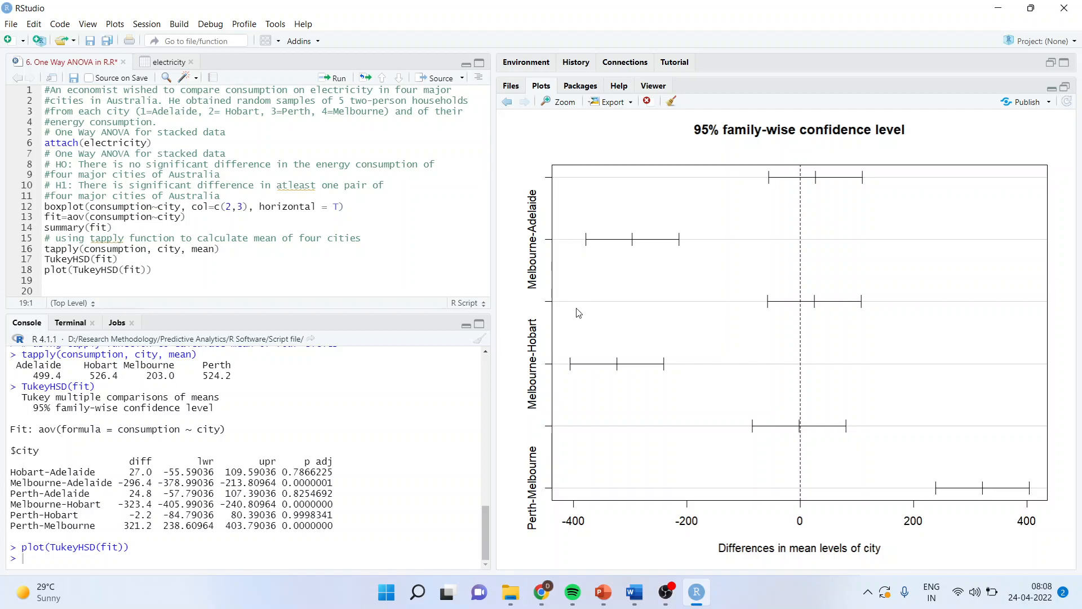
mouse_move(201, 474)
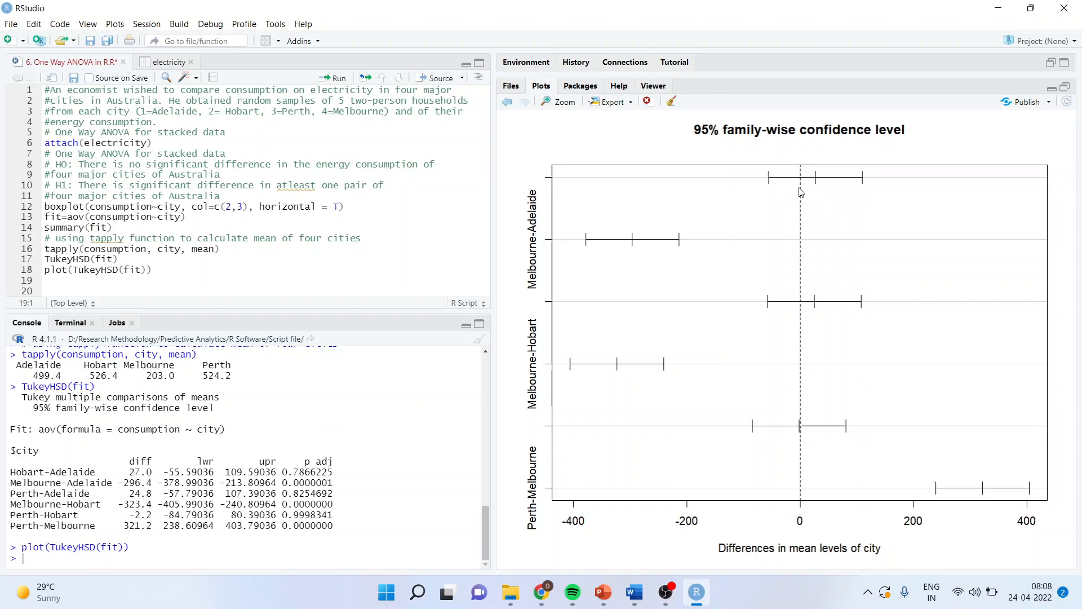
mouse_move(795, 471)
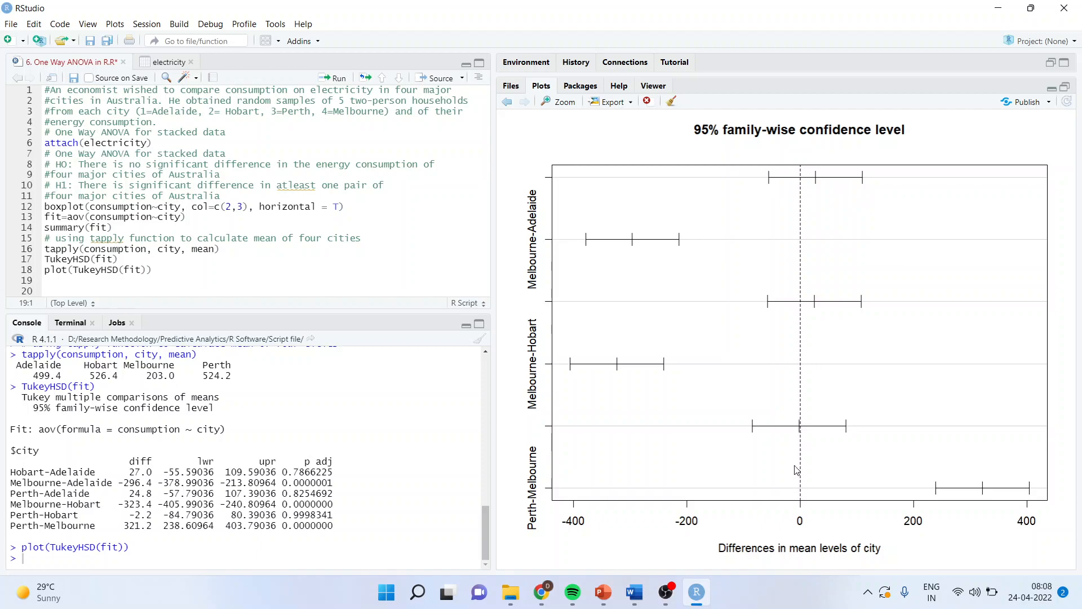
mouse_move(799, 201)
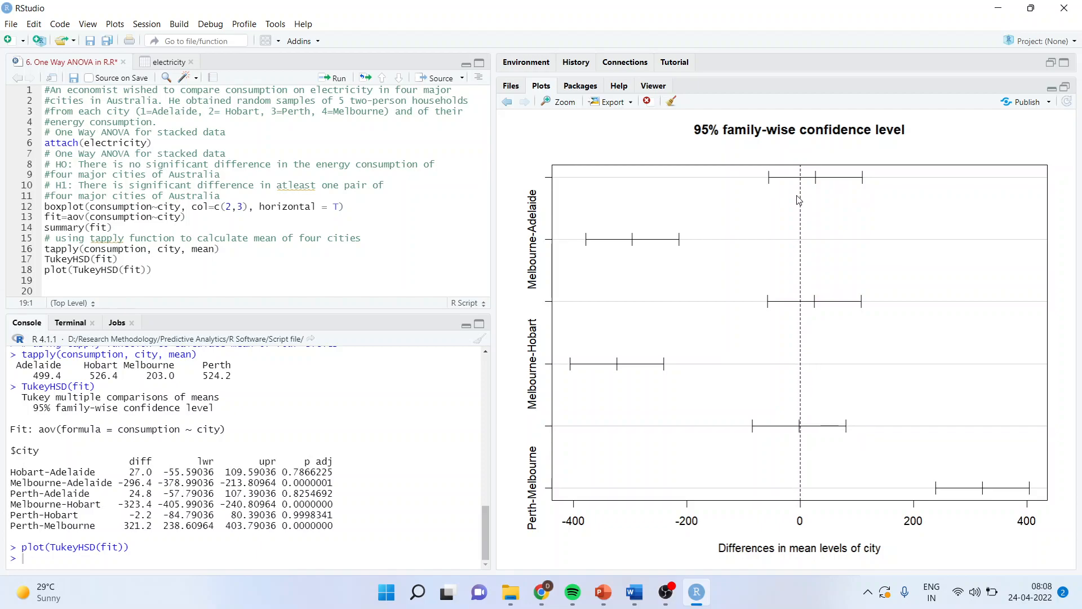
mouse_move(847, 191)
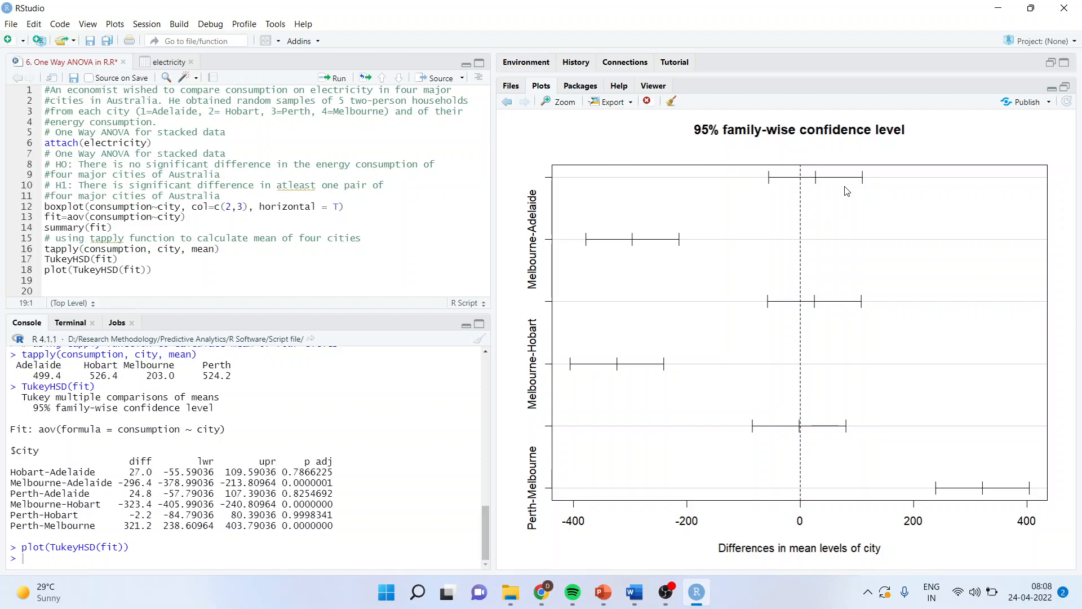
mouse_move(809, 460)
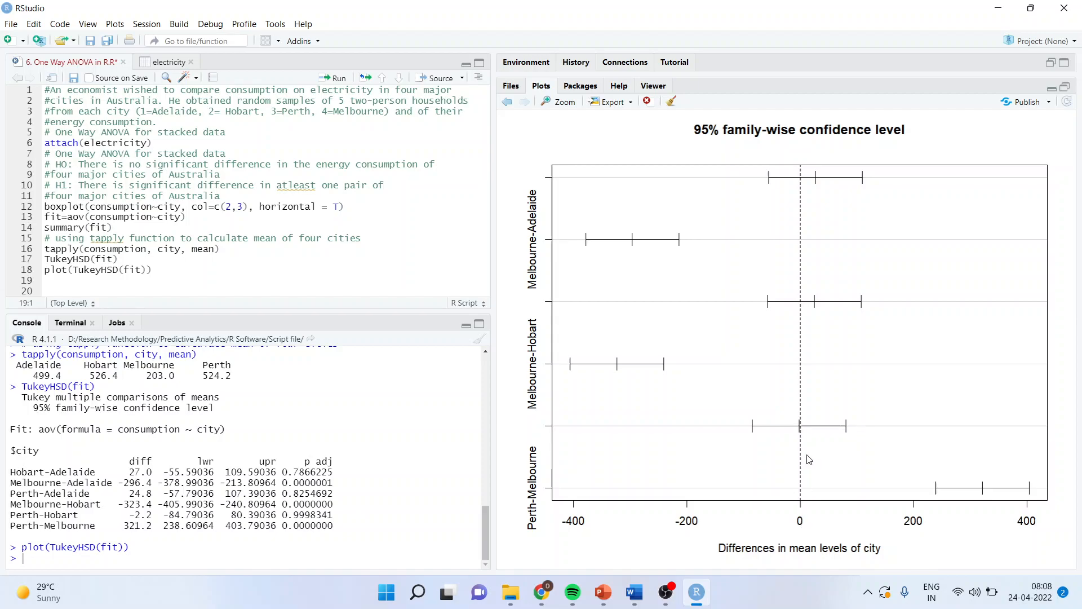
mouse_move(810, 196)
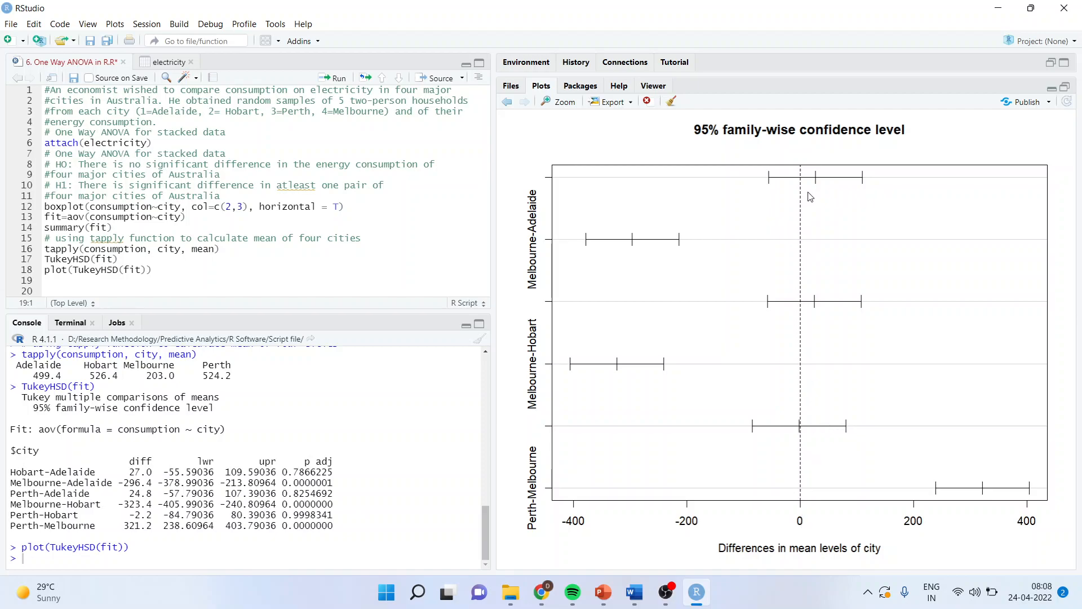
mouse_move(771, 195)
type("=")
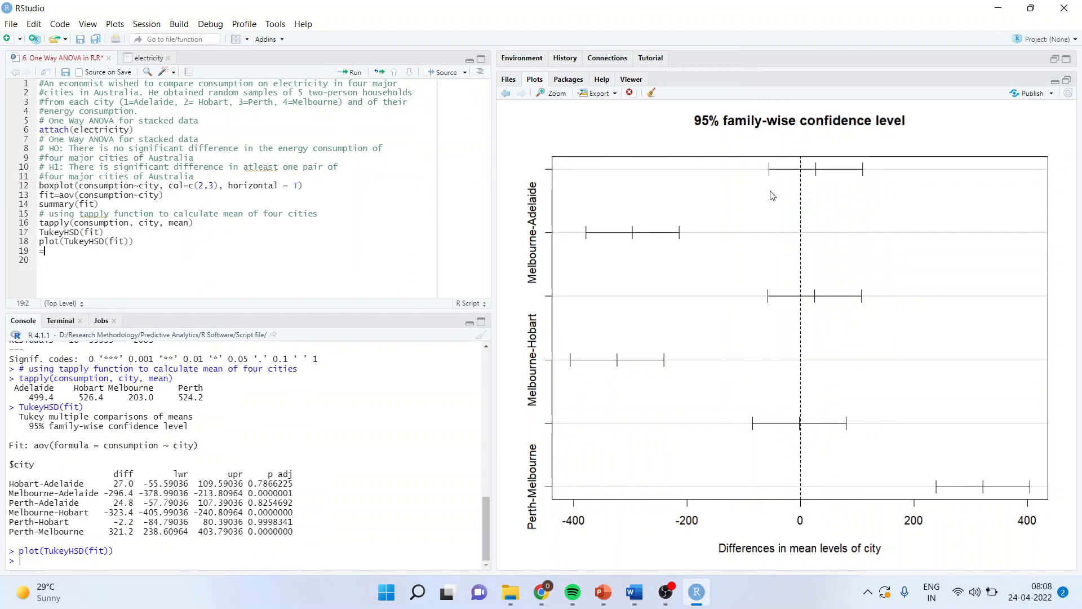
- Highlight the Melbourne-Adelaide adjusted p value, then switch to the browser's book page
left_click(86, 24)
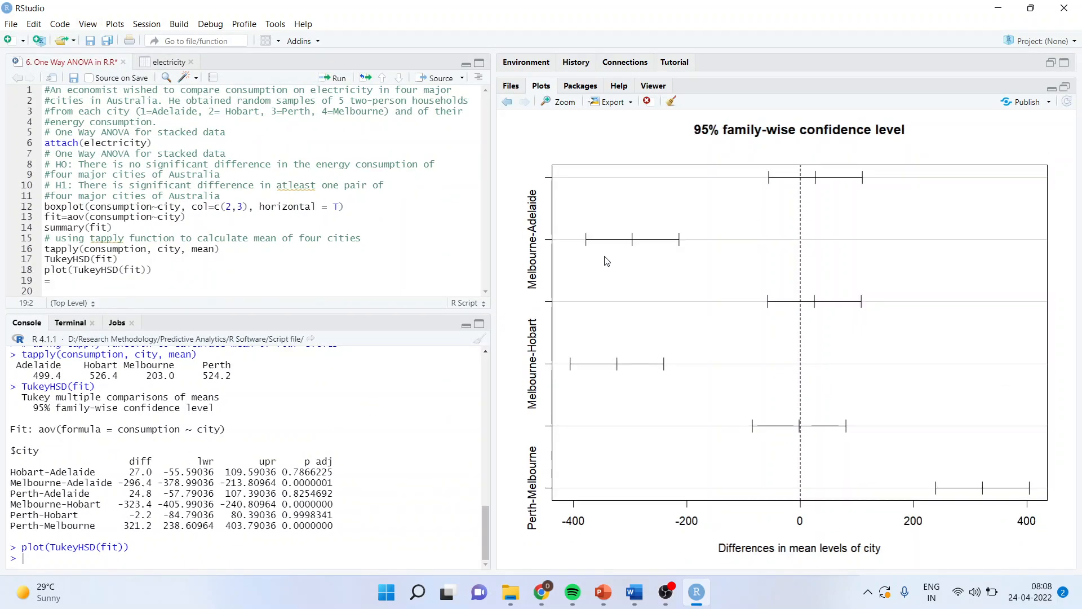
mouse_move(614, 257)
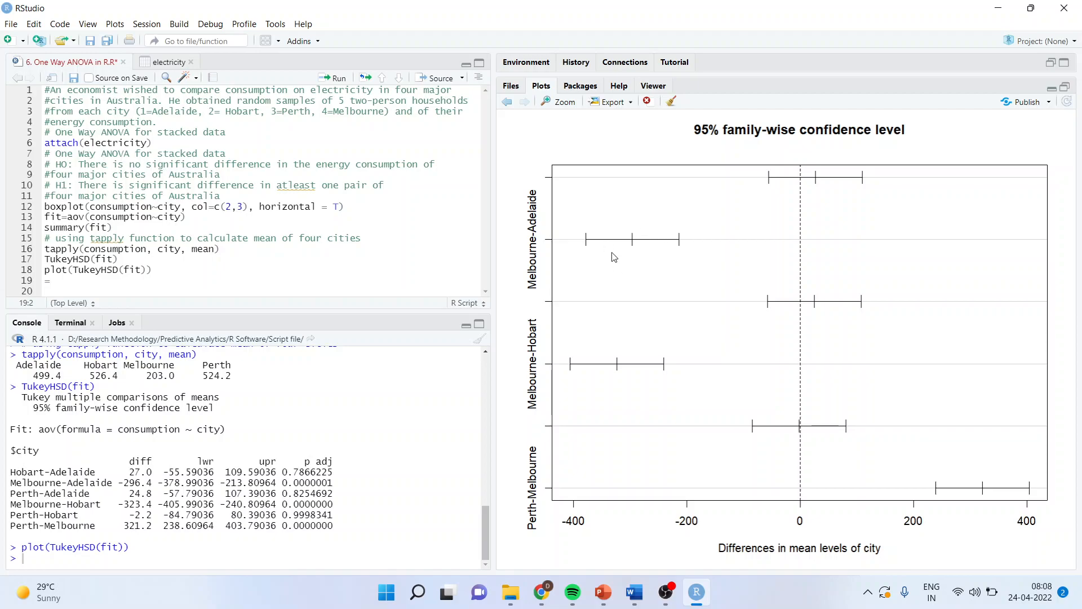
mouse_move(812, 253)
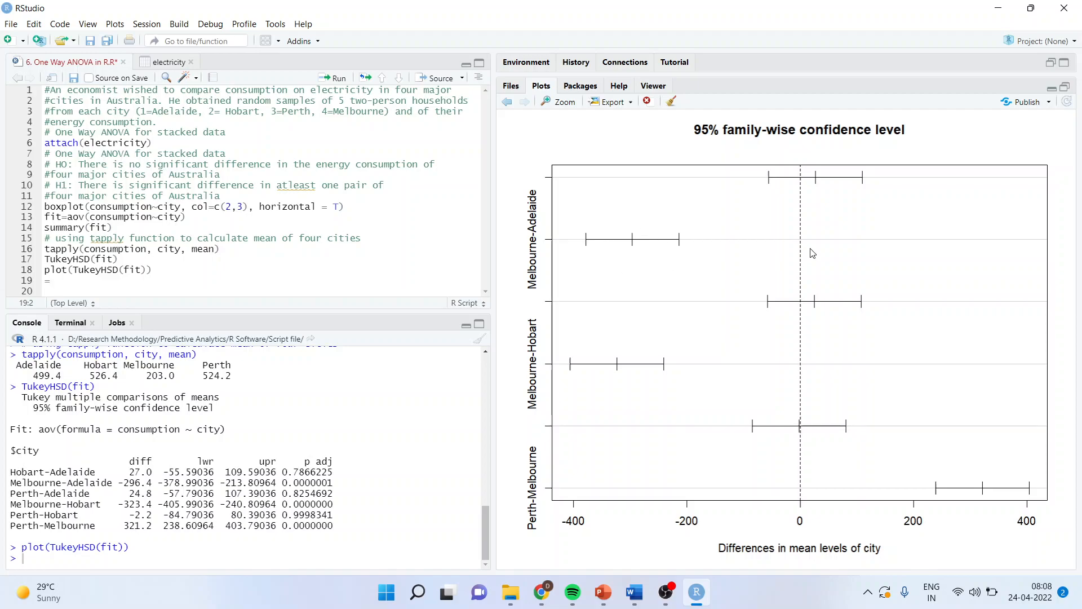
mouse_move(806, 250)
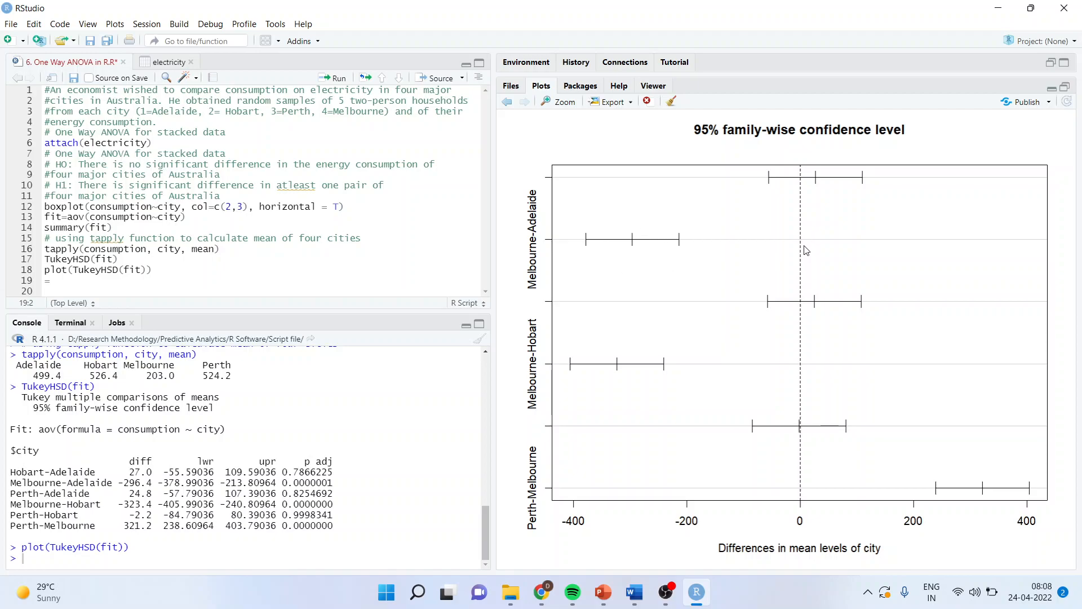
mouse_move(590, 242)
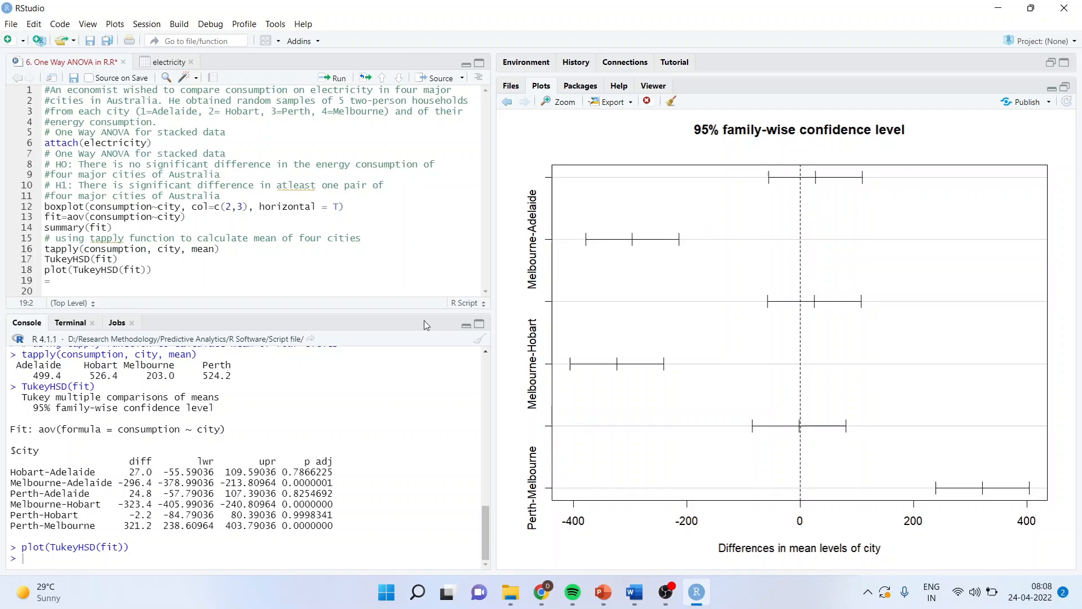
double_click(130, 482)
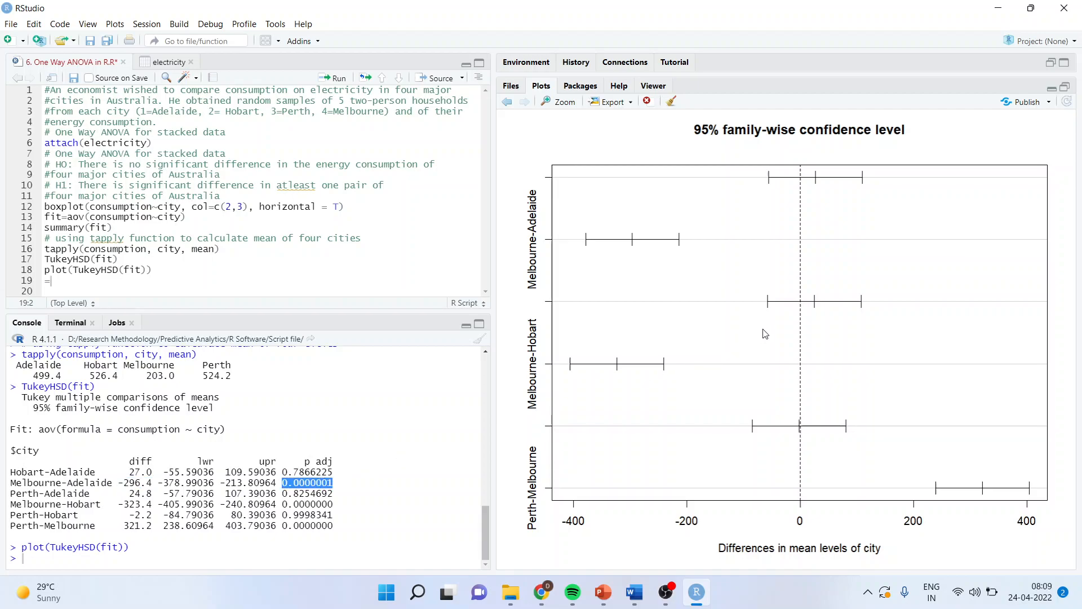
mouse_move(789, 325)
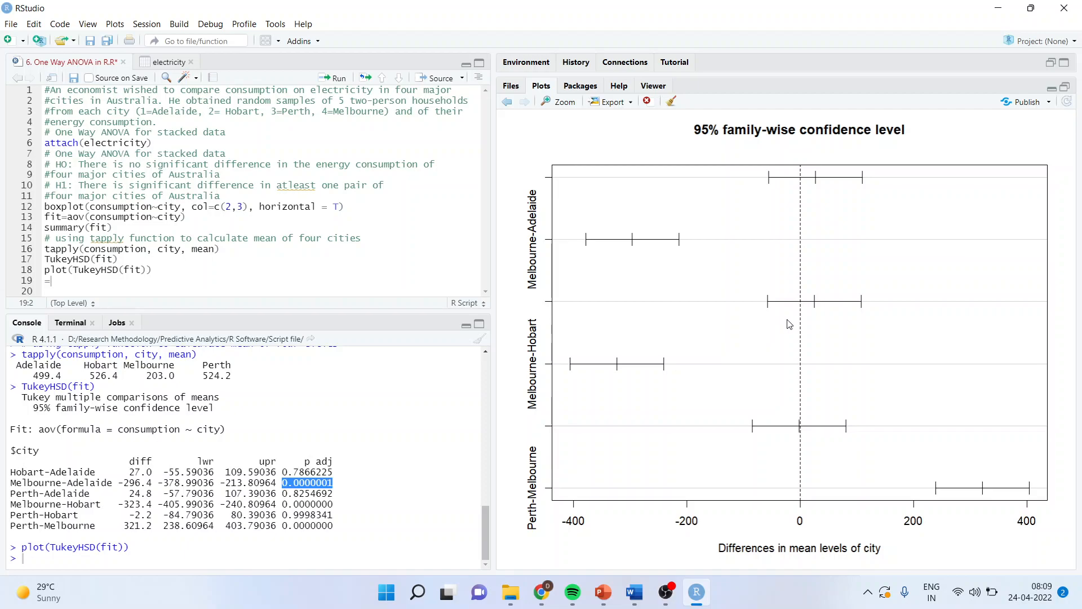
mouse_move(791, 272)
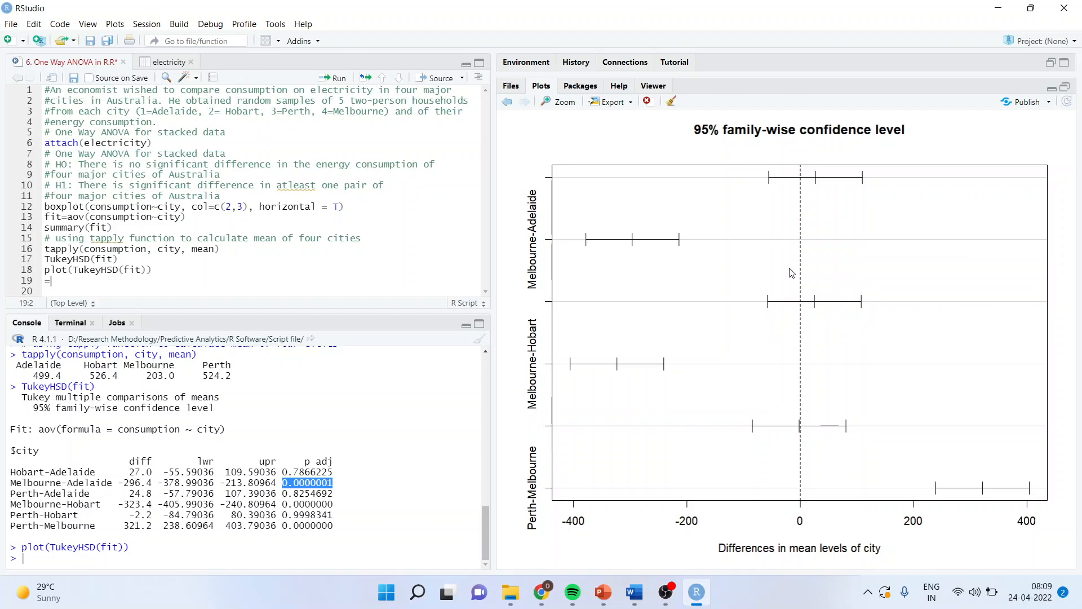
mouse_move(775, 319)
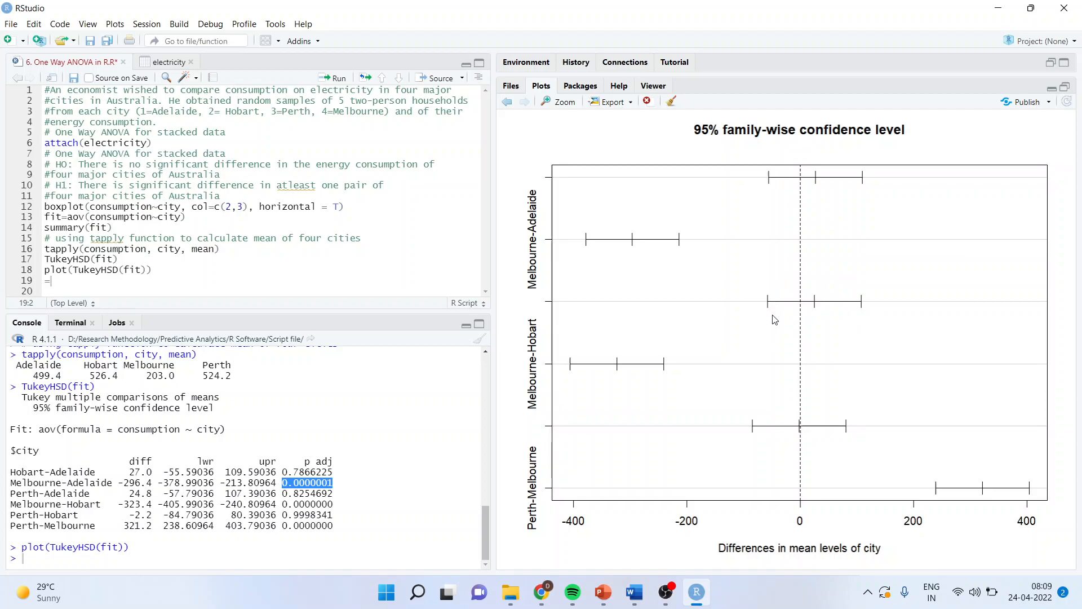
mouse_move(814, 330)
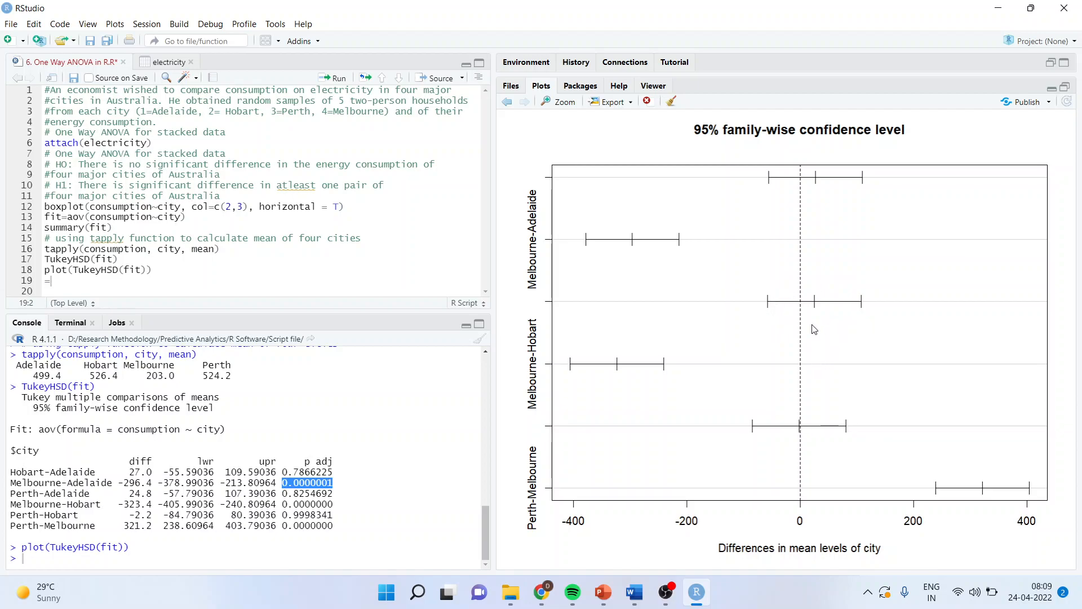
mouse_move(847, 320)
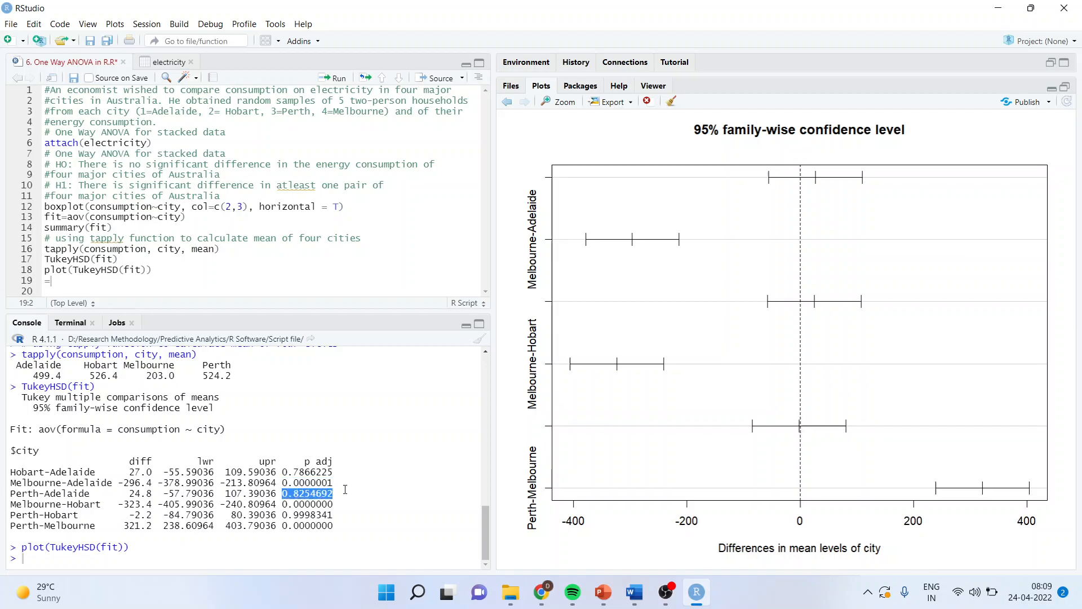
mouse_move(587, 416)
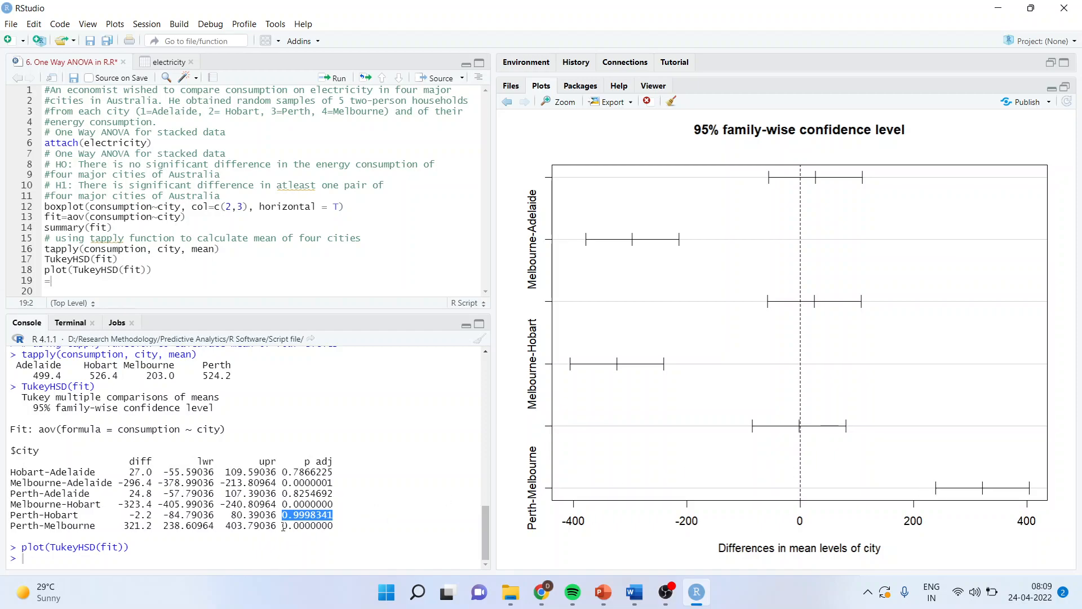
mouse_move(544, 592)
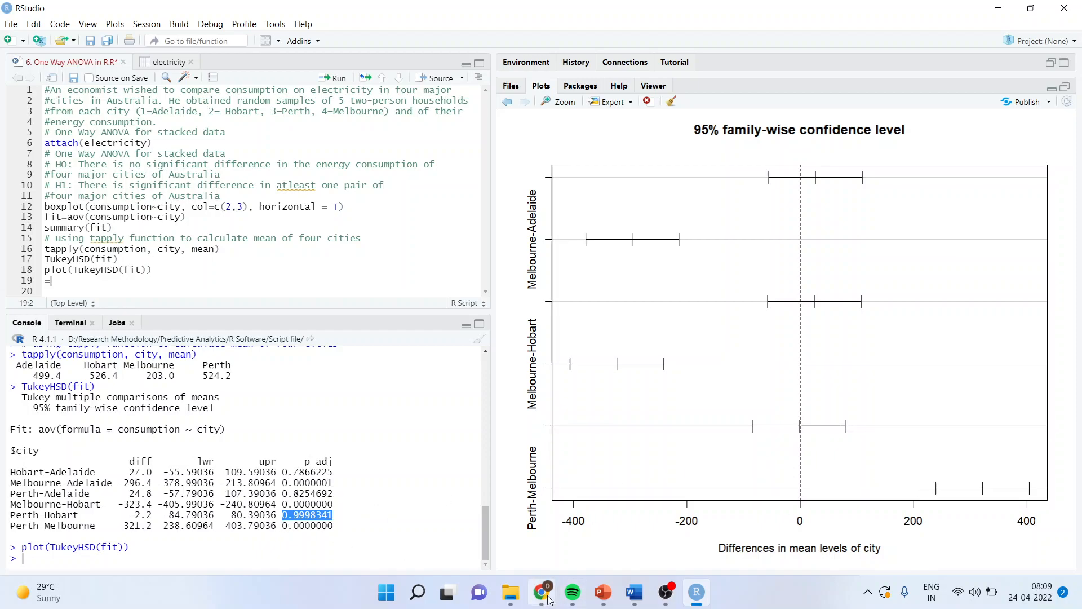
left_click(545, 592)
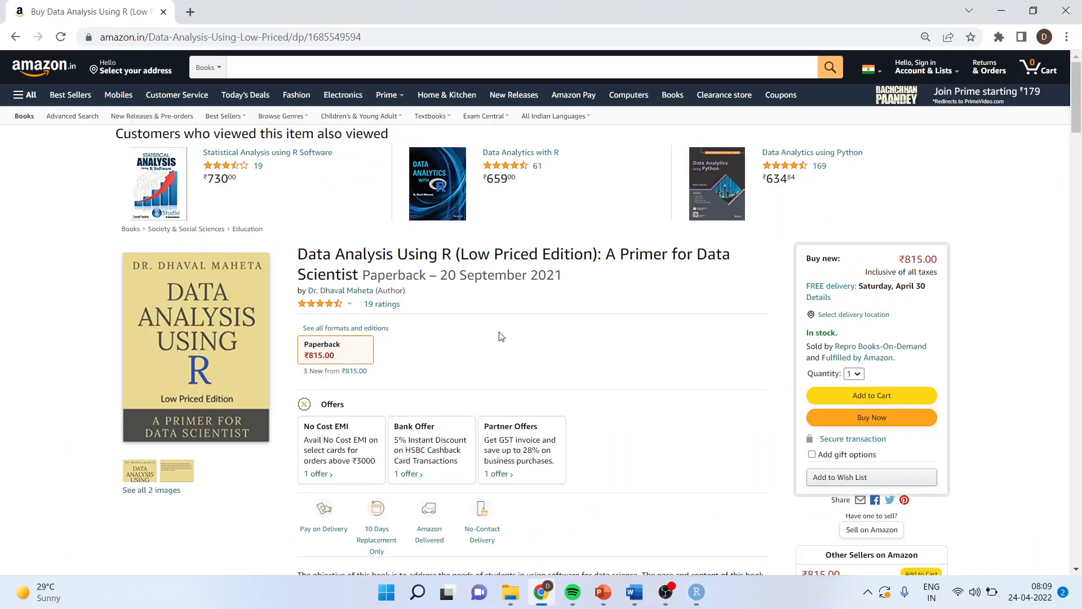